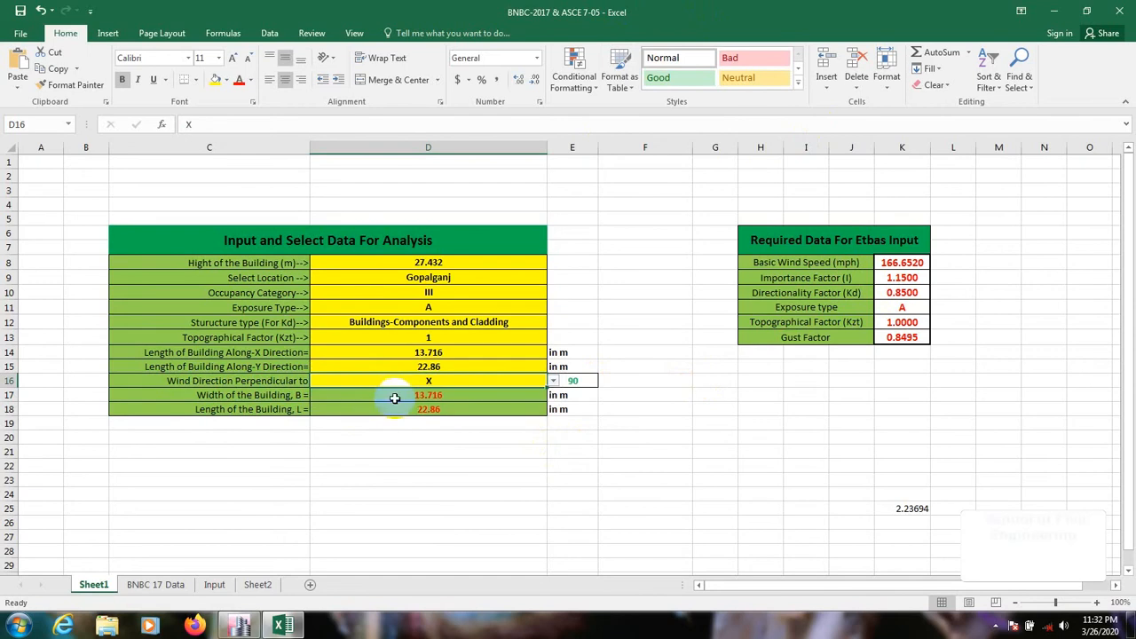
mouse_move(416, 466)
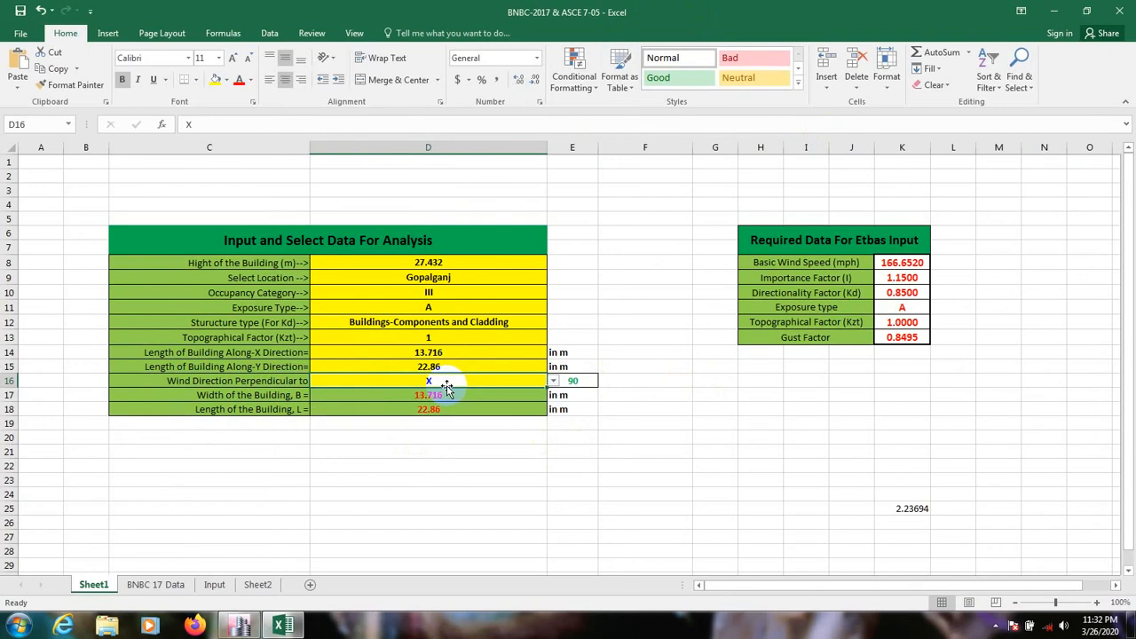
mouse_move(511, 405)
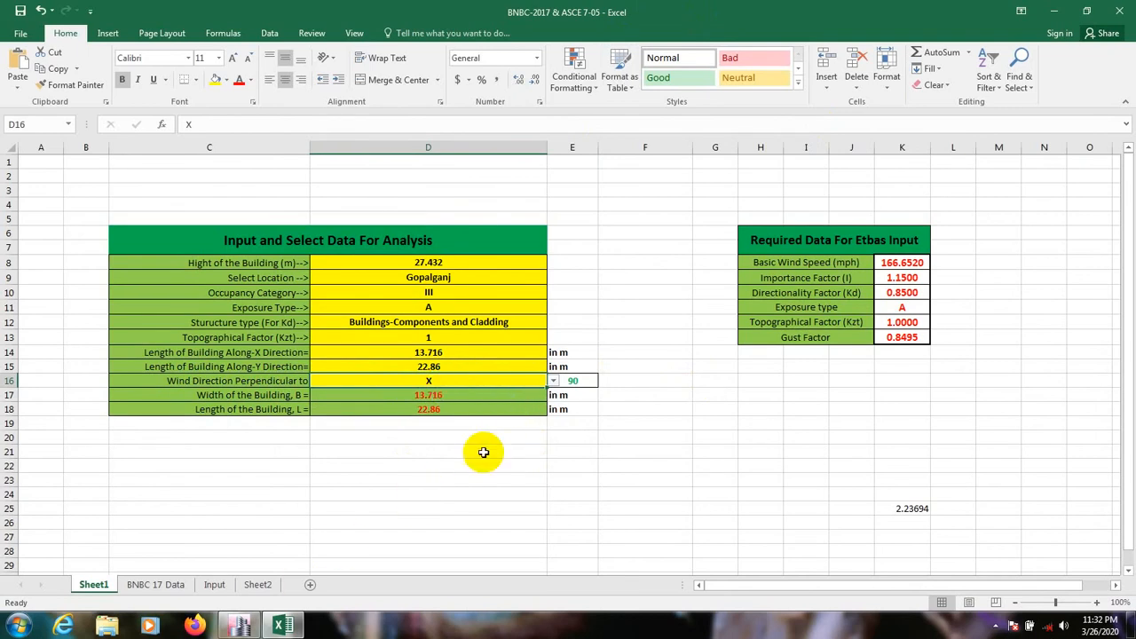
Copy the X wind pattern and add it as WL-ASCE 7-05-Y with ASCE 7-05 auto lateral load
left_click(902, 408)
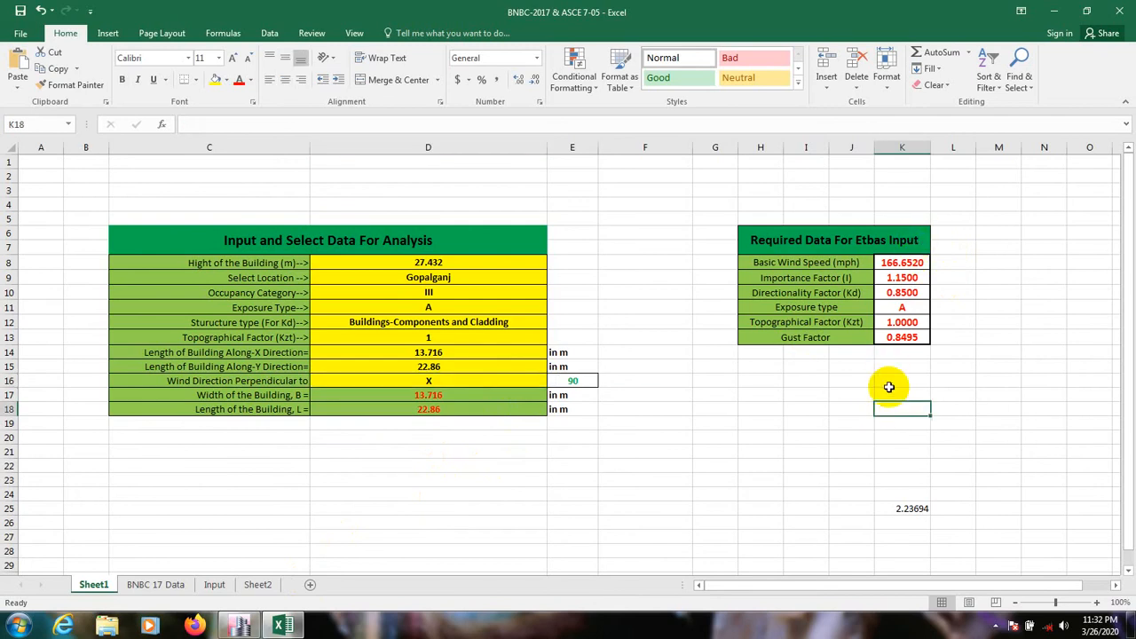
mouse_move(238, 625)
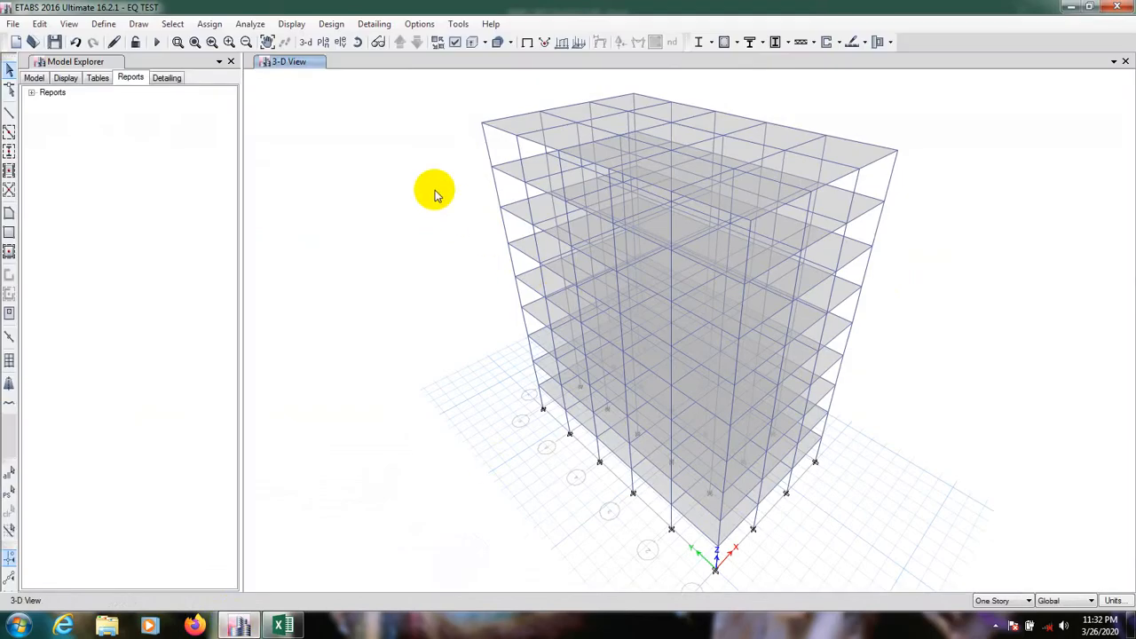
left_click(103, 25)
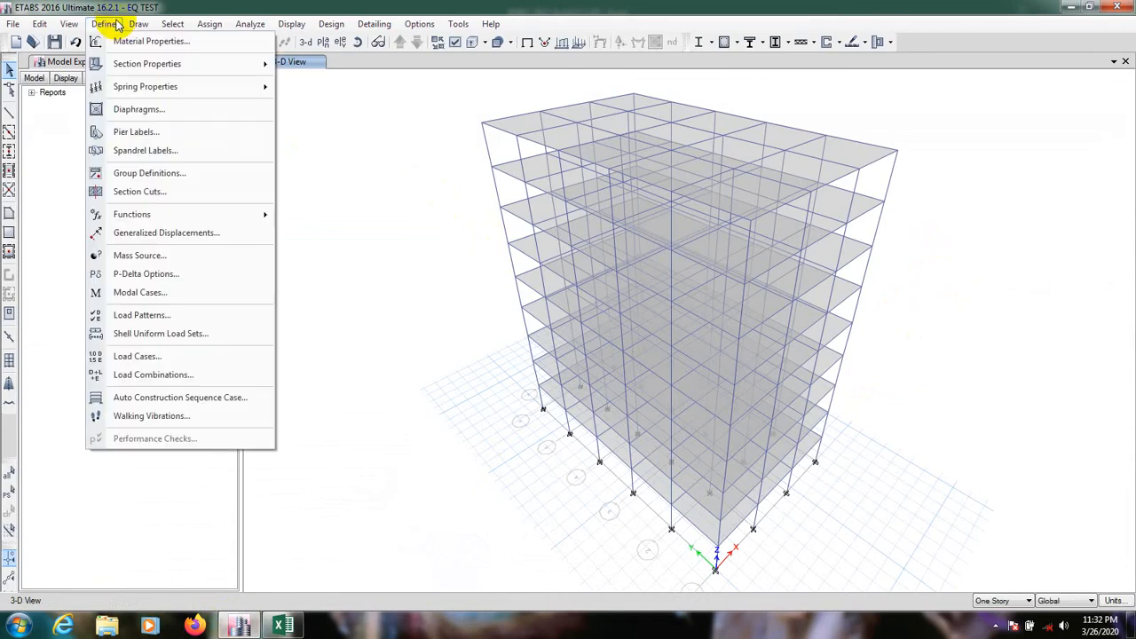
mouse_move(153, 373)
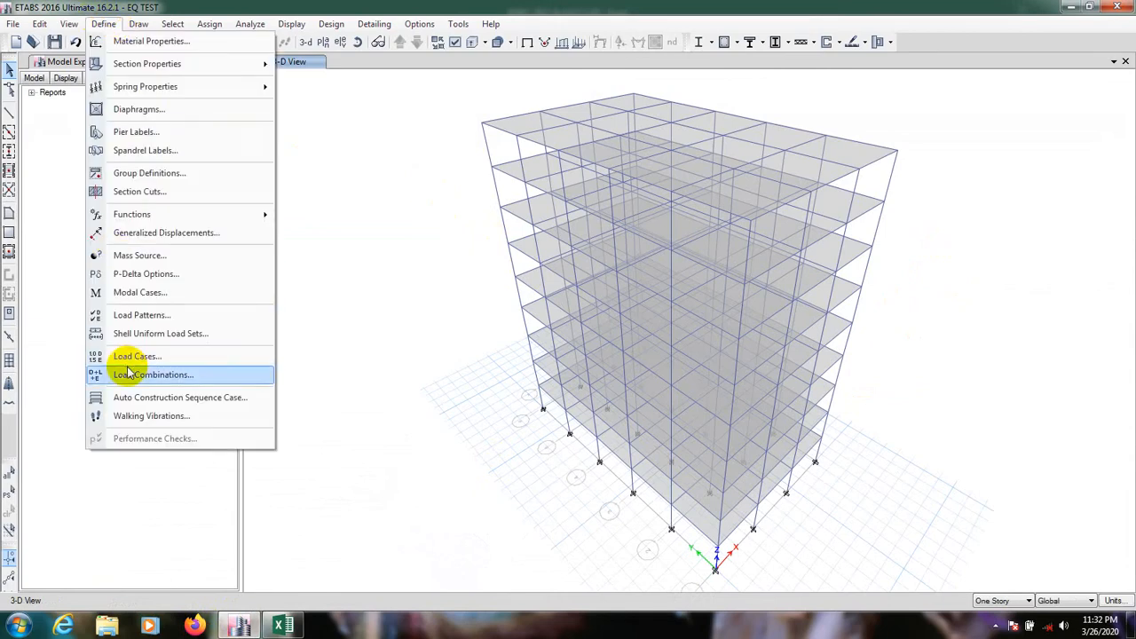
mouse_move(138, 355)
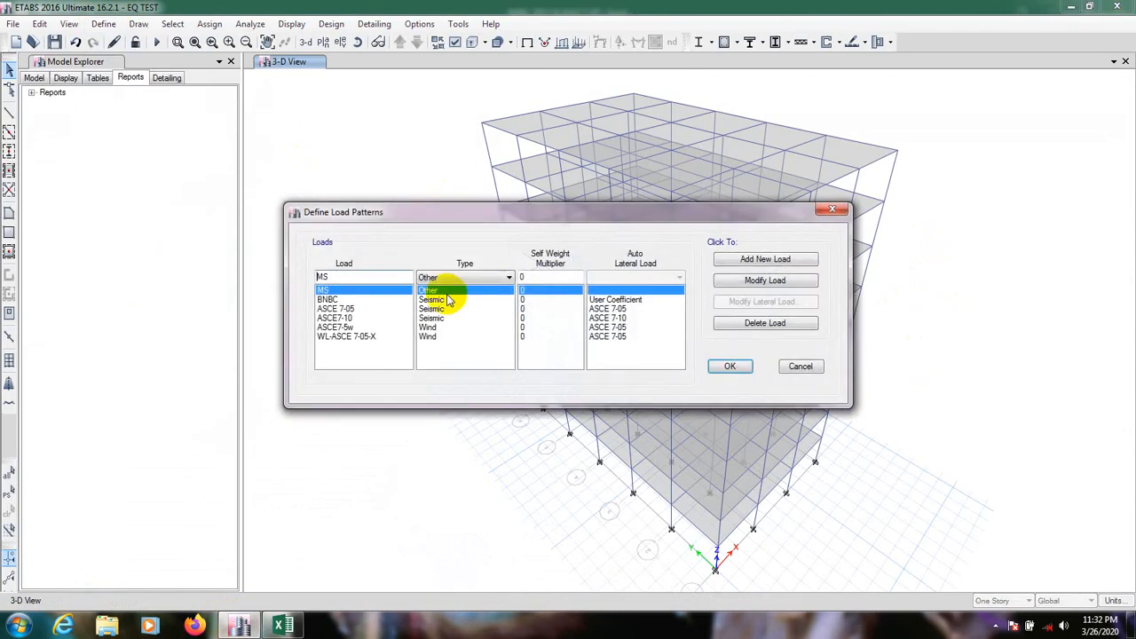
left_click(345, 335)
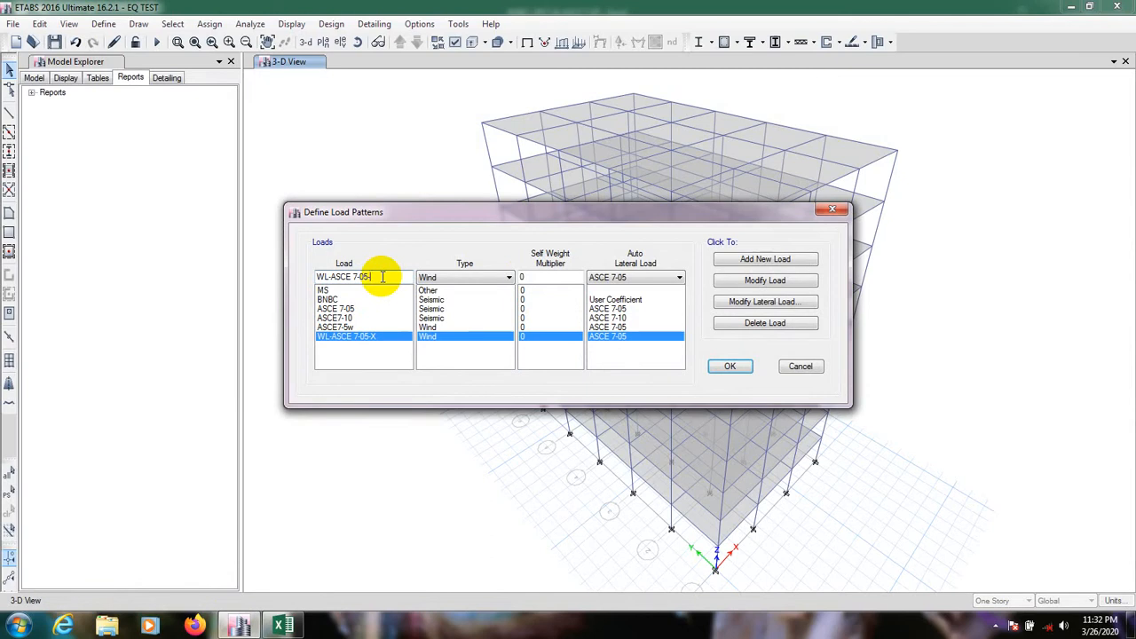
type("-Y")
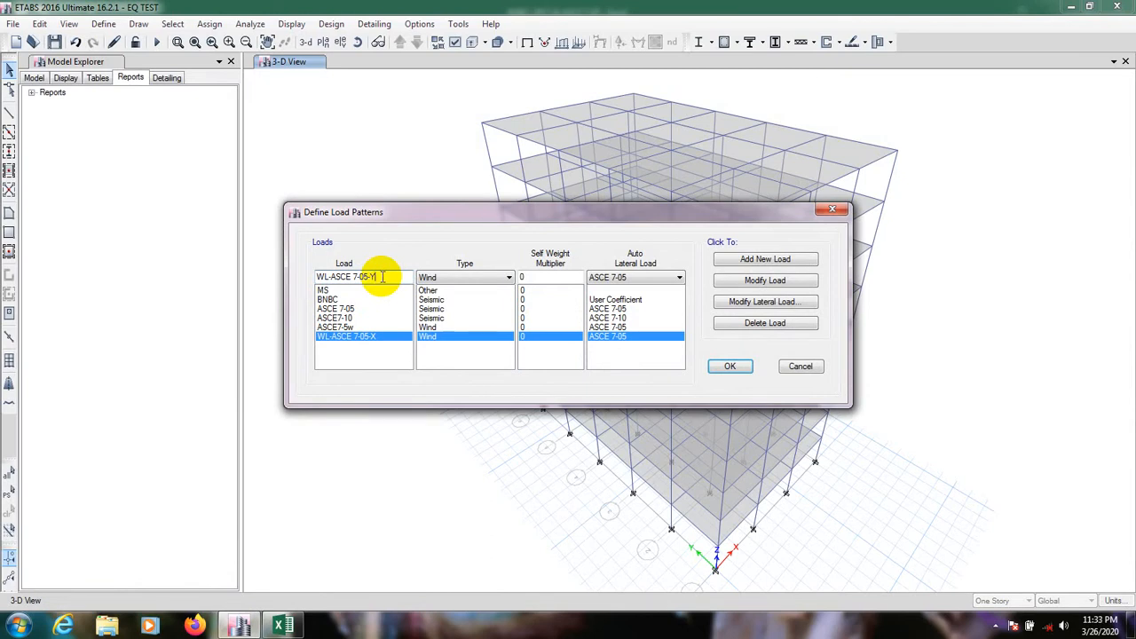
left_click(764, 260)
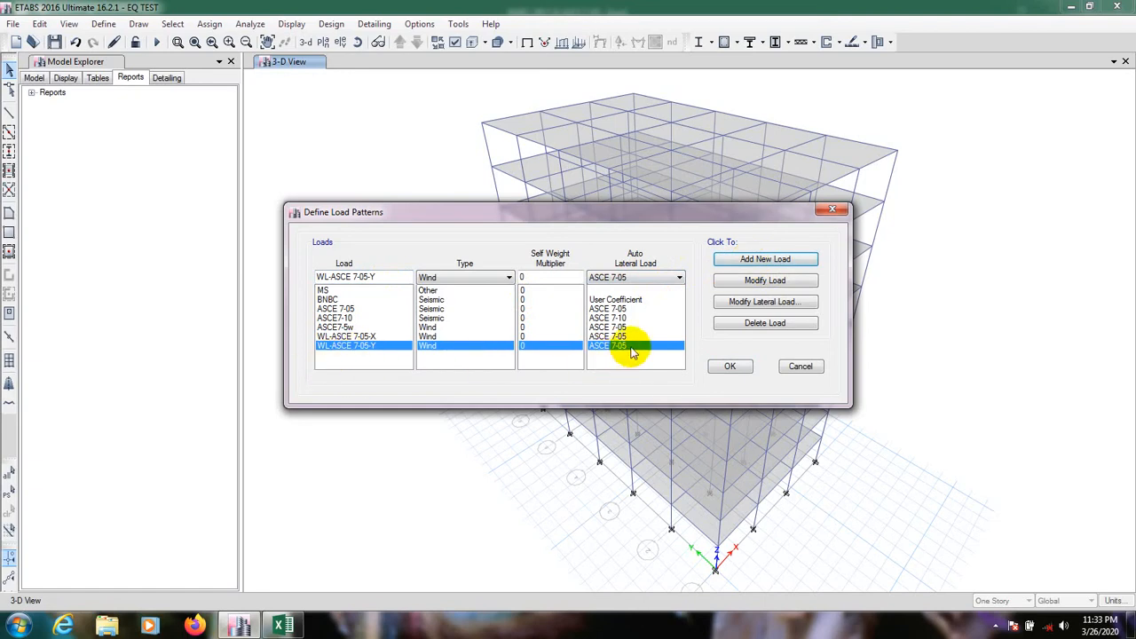
View the new pattern's wind parameters, then show the Excel sheet with 166.652 mph, exposure A, Kd 0.85
left_click(764, 302)
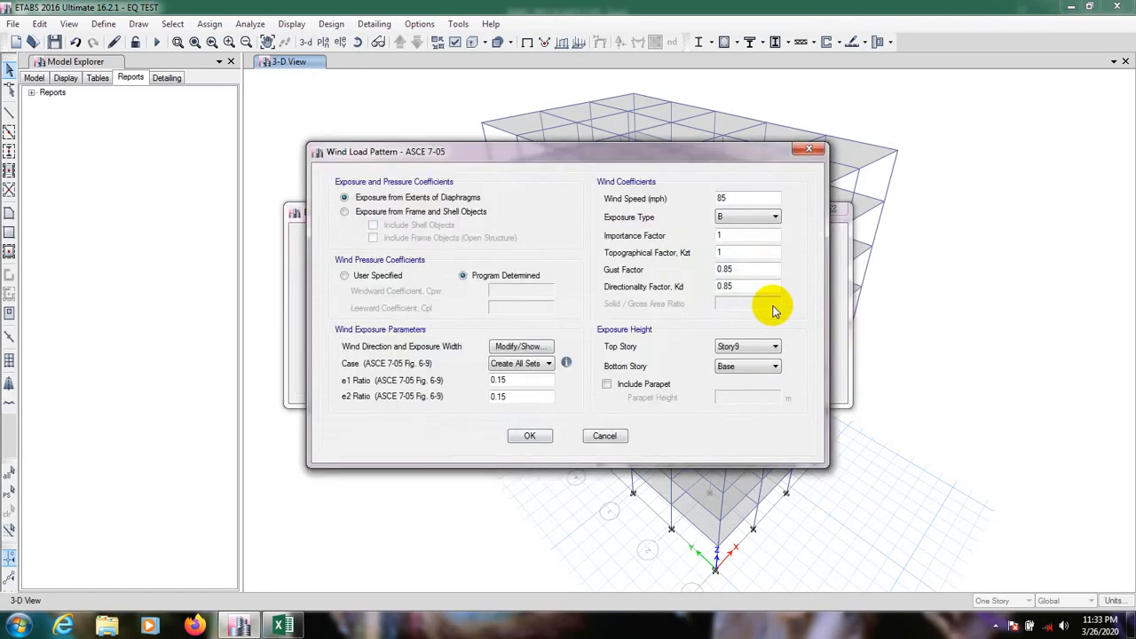
mouse_move(714, 160)
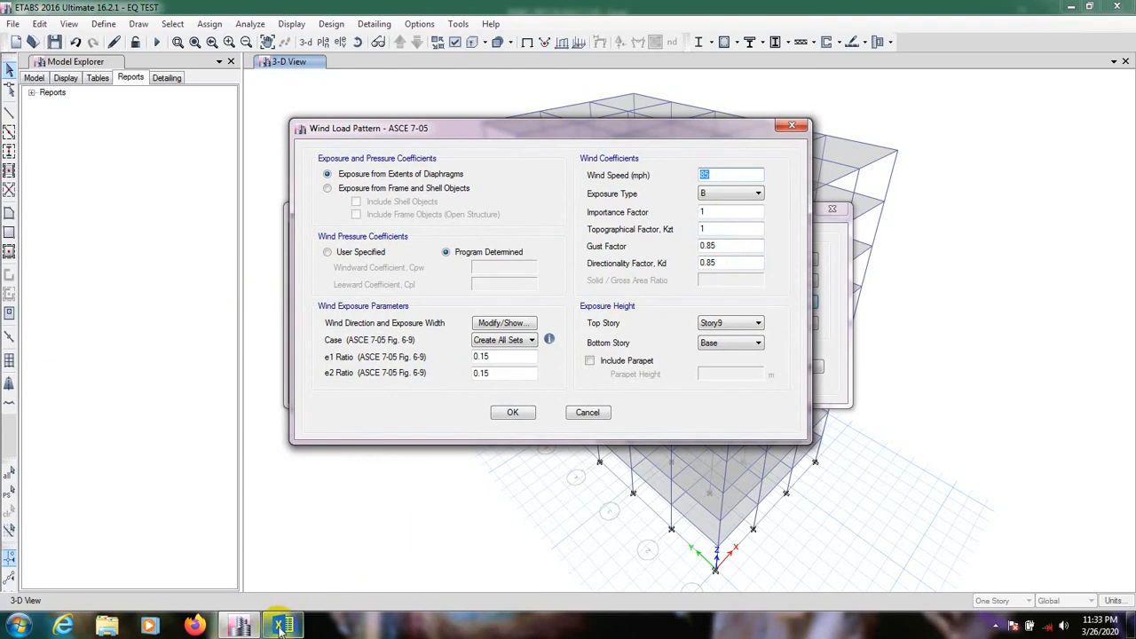
left_click(282, 625)
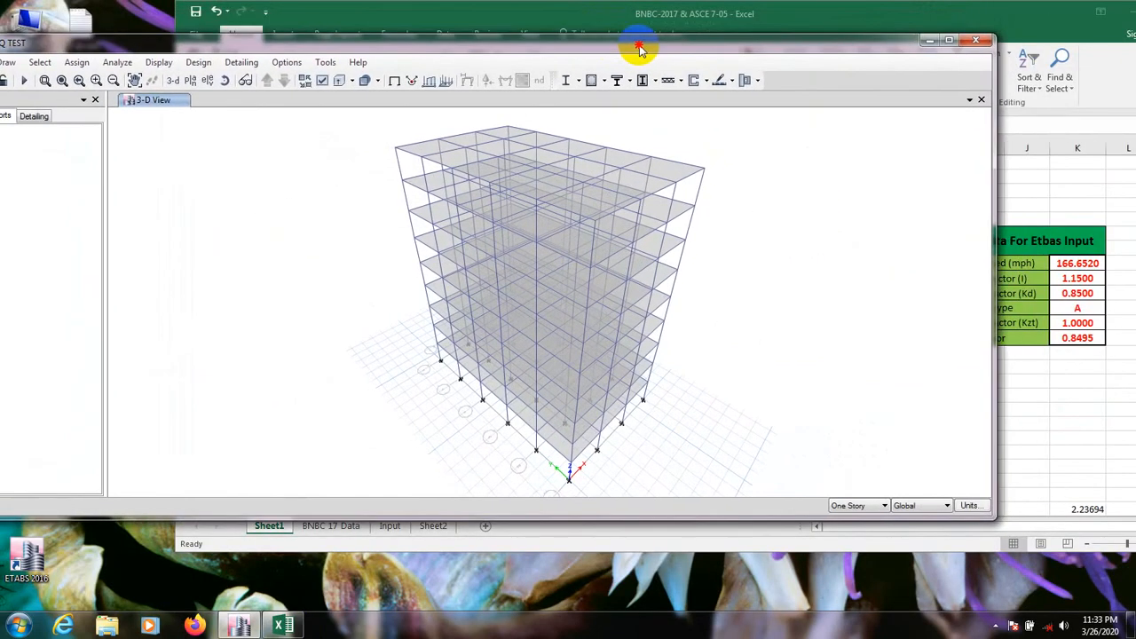
mouse_move(39, 62)
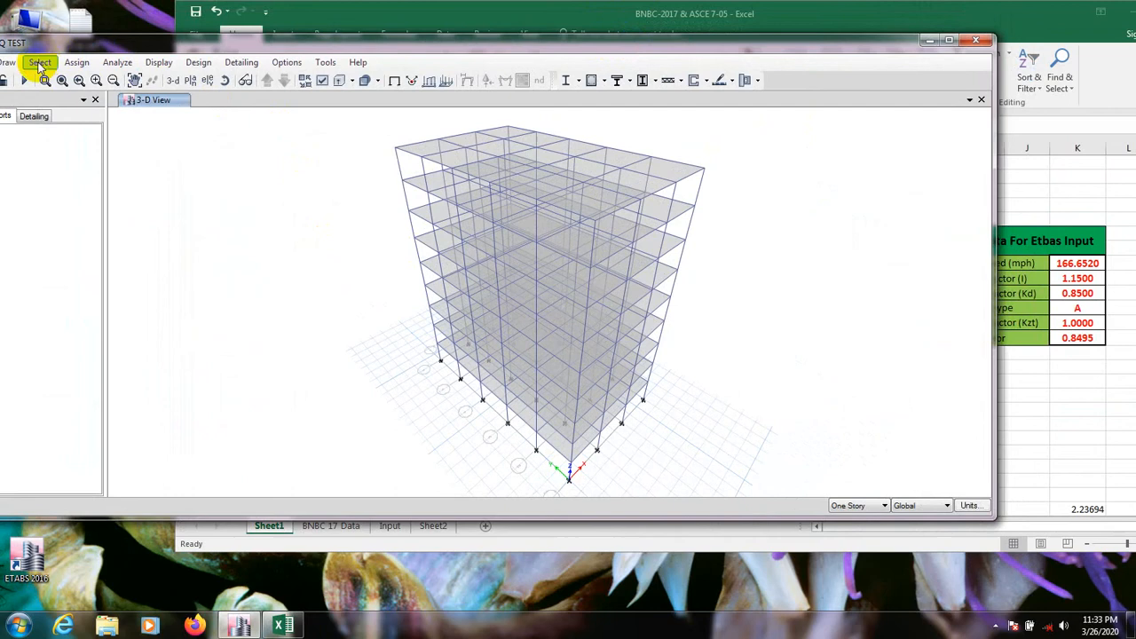
Reopen the load patterns list and the ASCE 7-05 wind parameters for WL-ASCE 7-05-Y
left_click(76, 62)
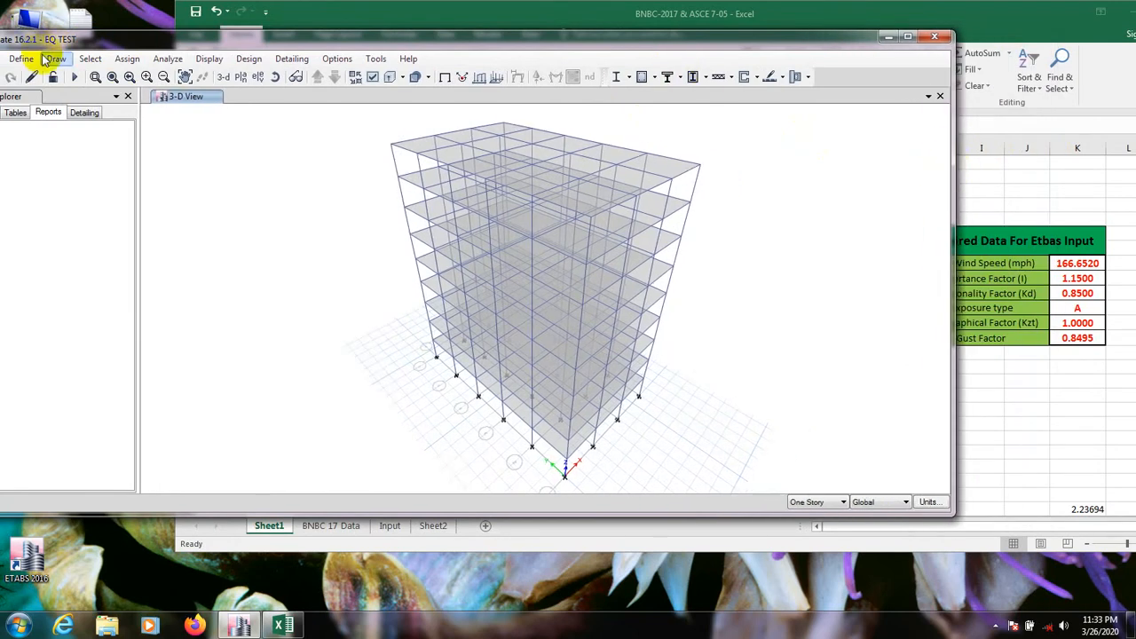
left_click(21, 58)
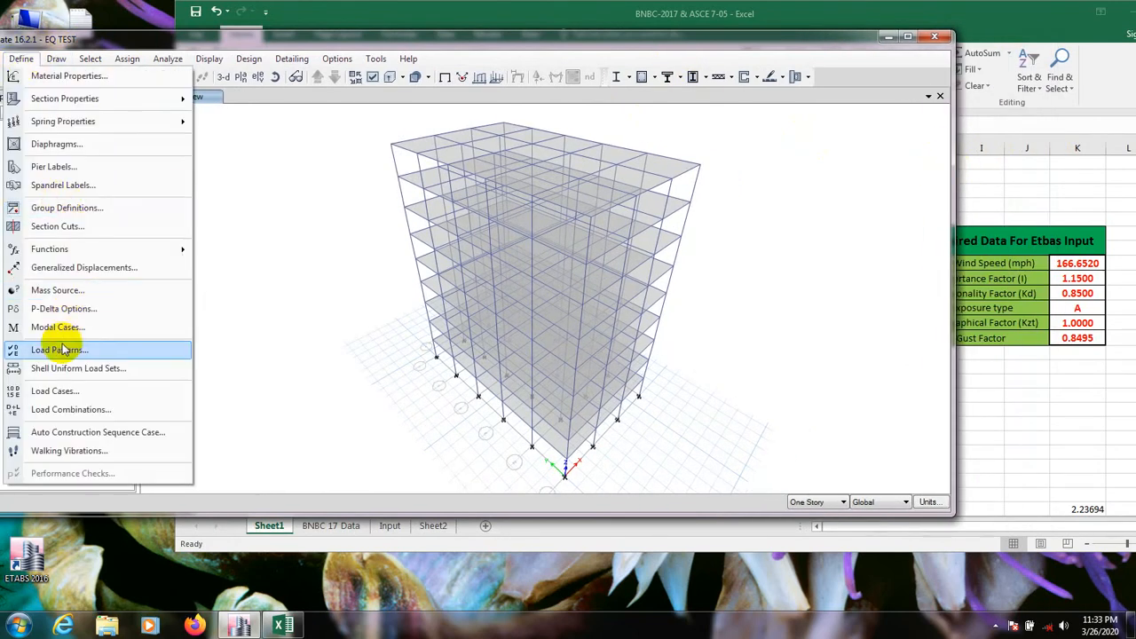
left_click(61, 348)
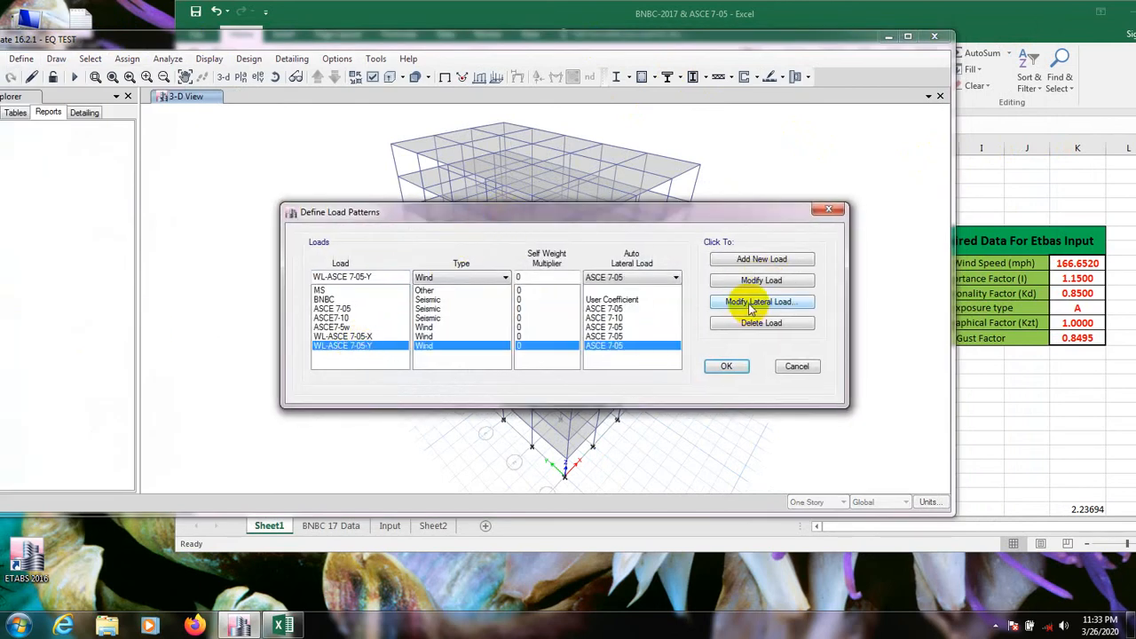
left_click(760, 302)
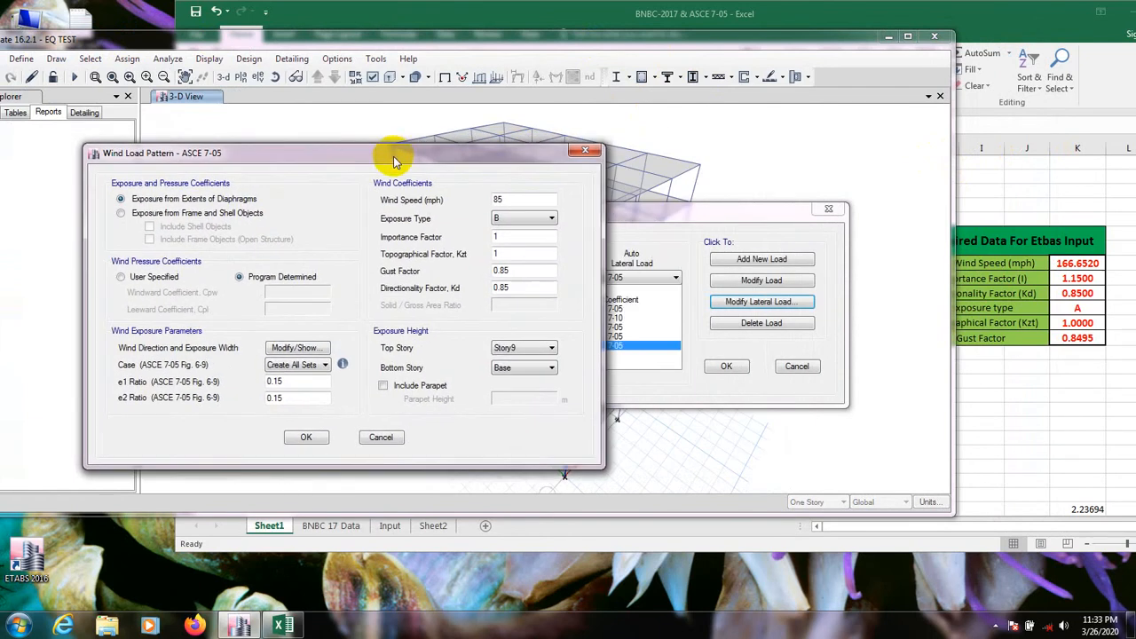
mouse_move(451, 163)
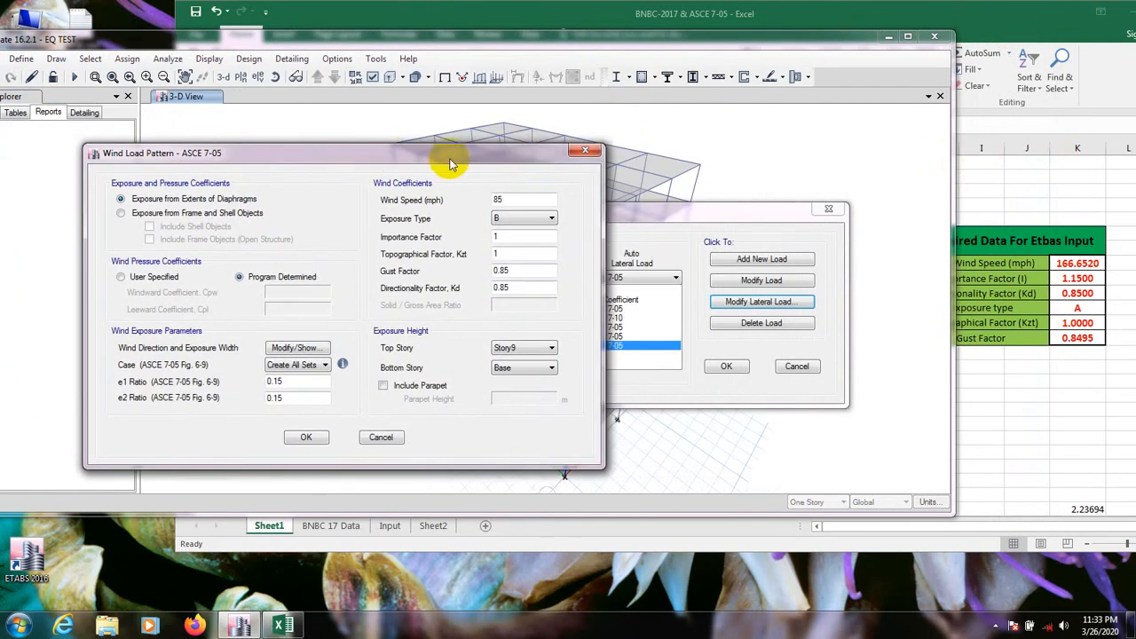
mouse_move(506, 170)
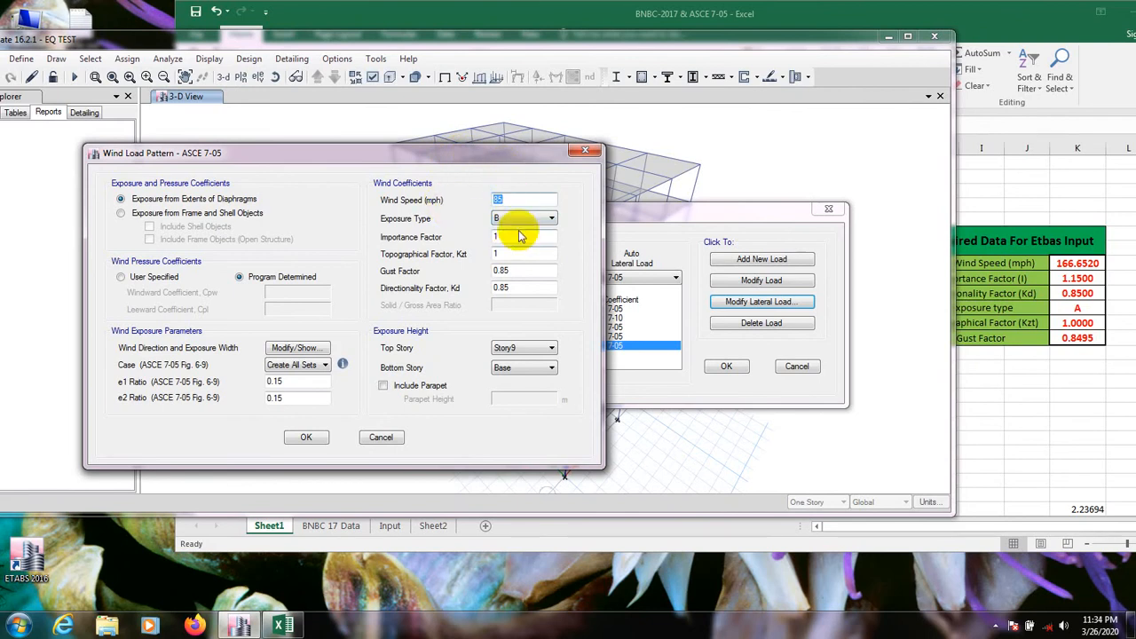
mouse_move(852, 291)
type("1")
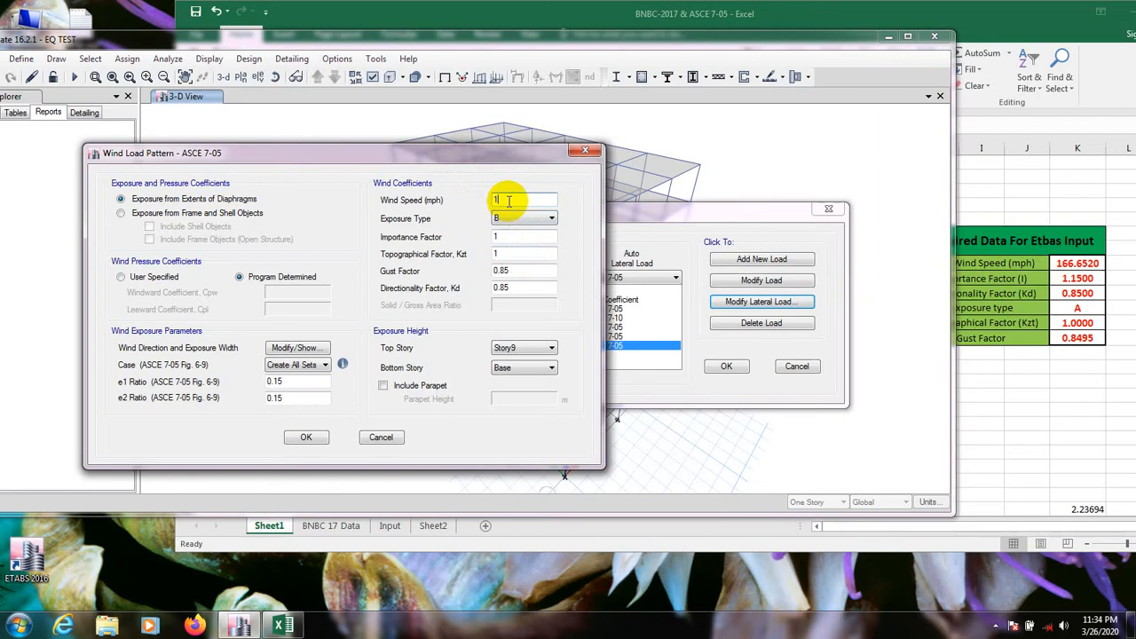
Enter wind speed 166.65 mph, importance 1.15, gust 0.85495, bottom story Story1 and include parapet
type("66.65")
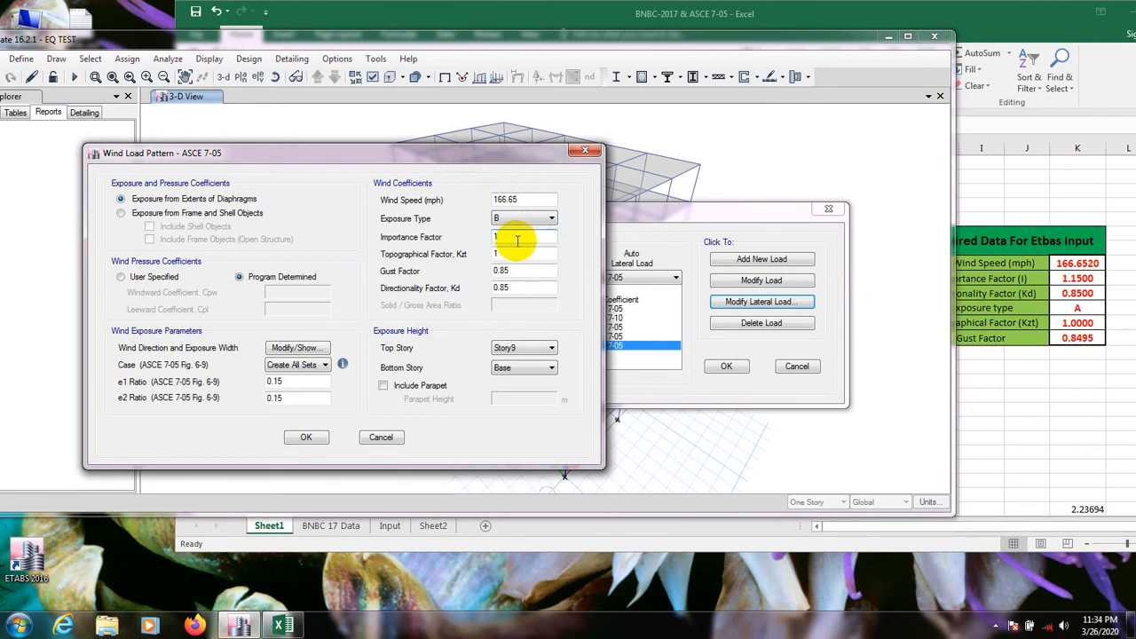
type(".15")
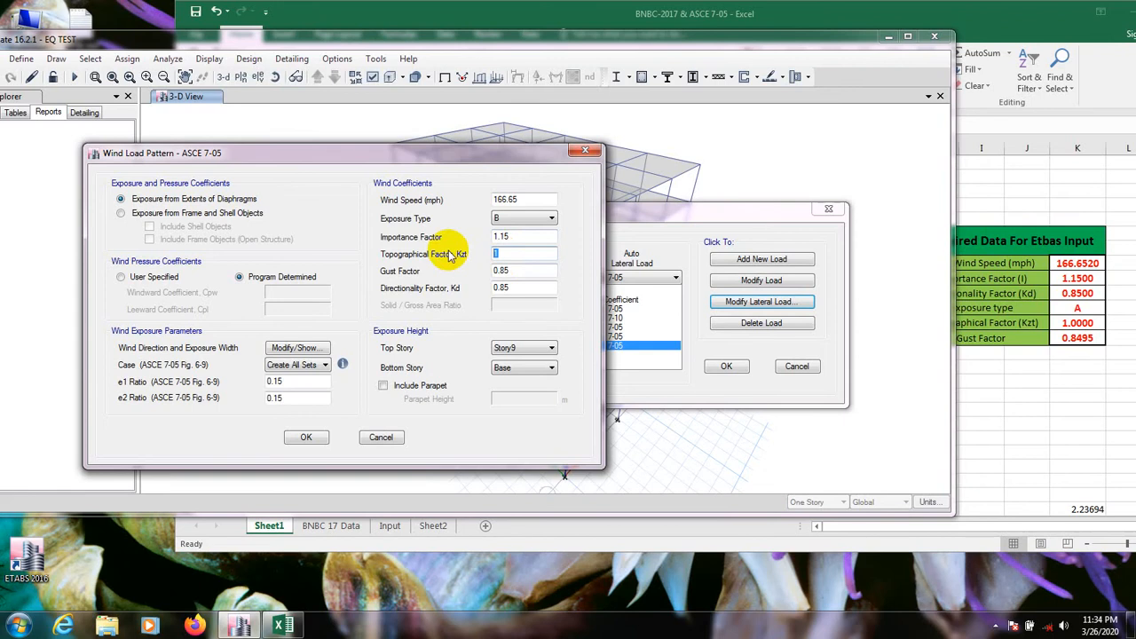
left_click(524, 270)
type("495")
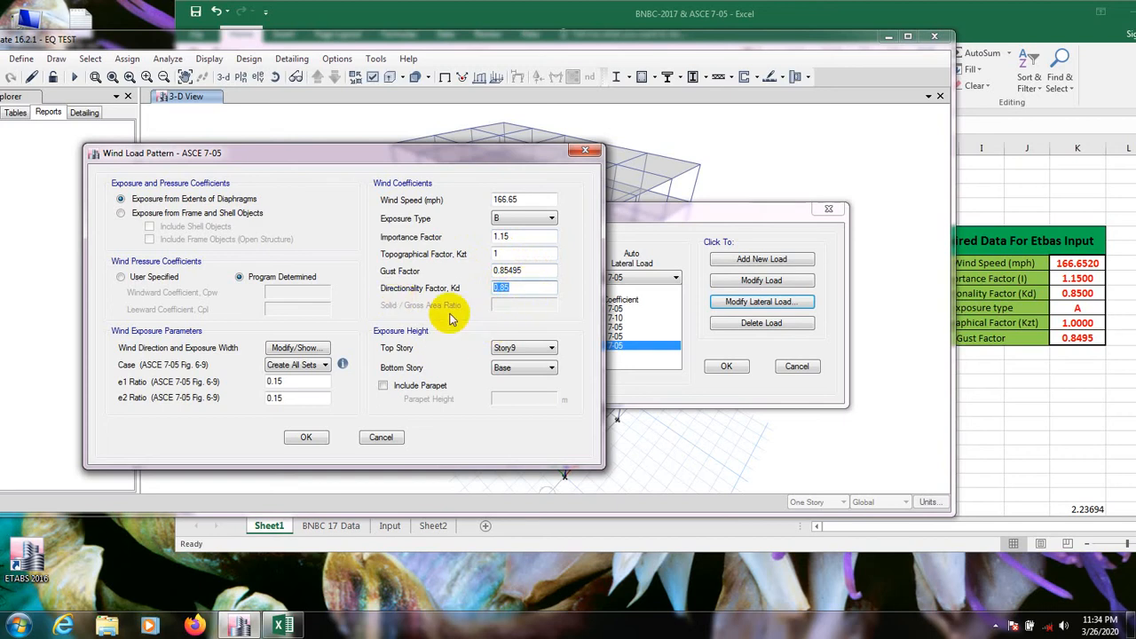
left_click(550, 368)
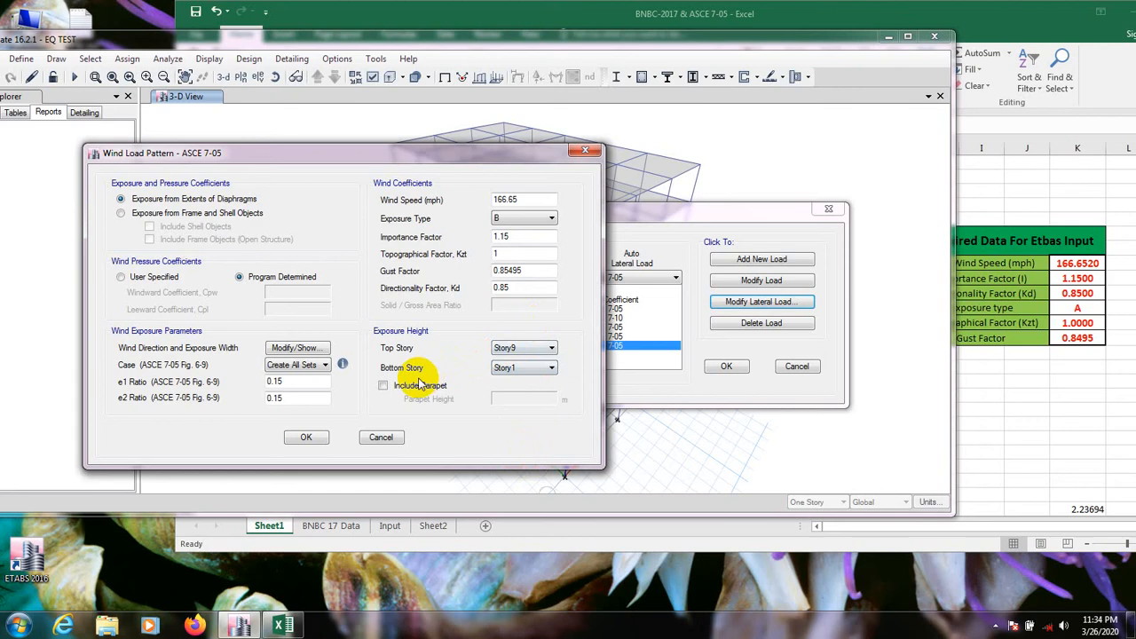
left_click(384, 385)
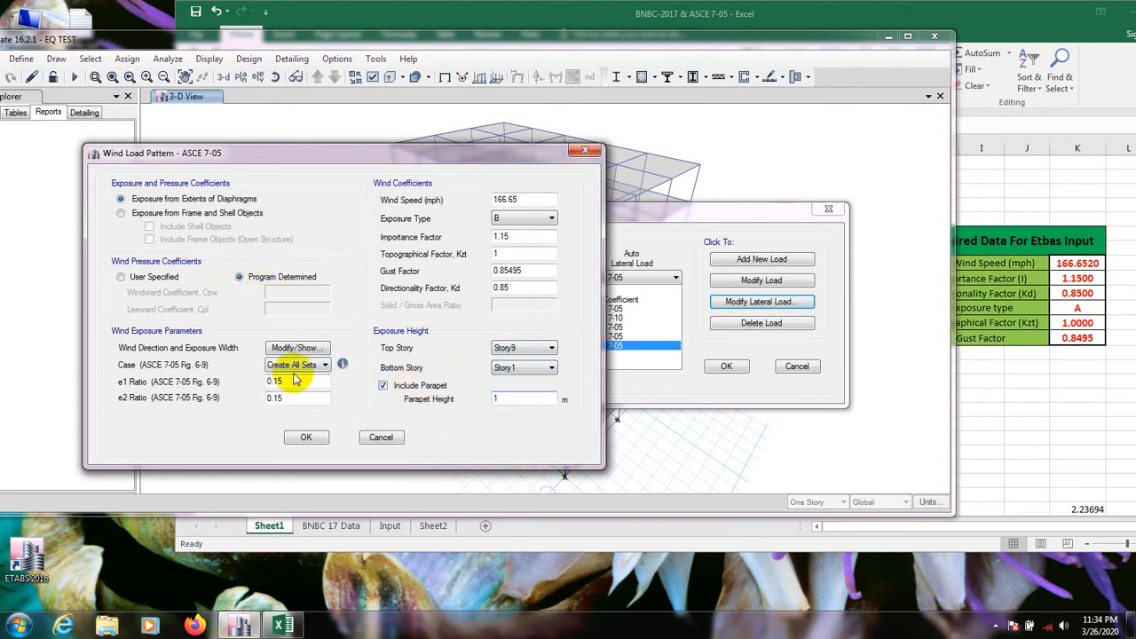
left_click(297, 346)
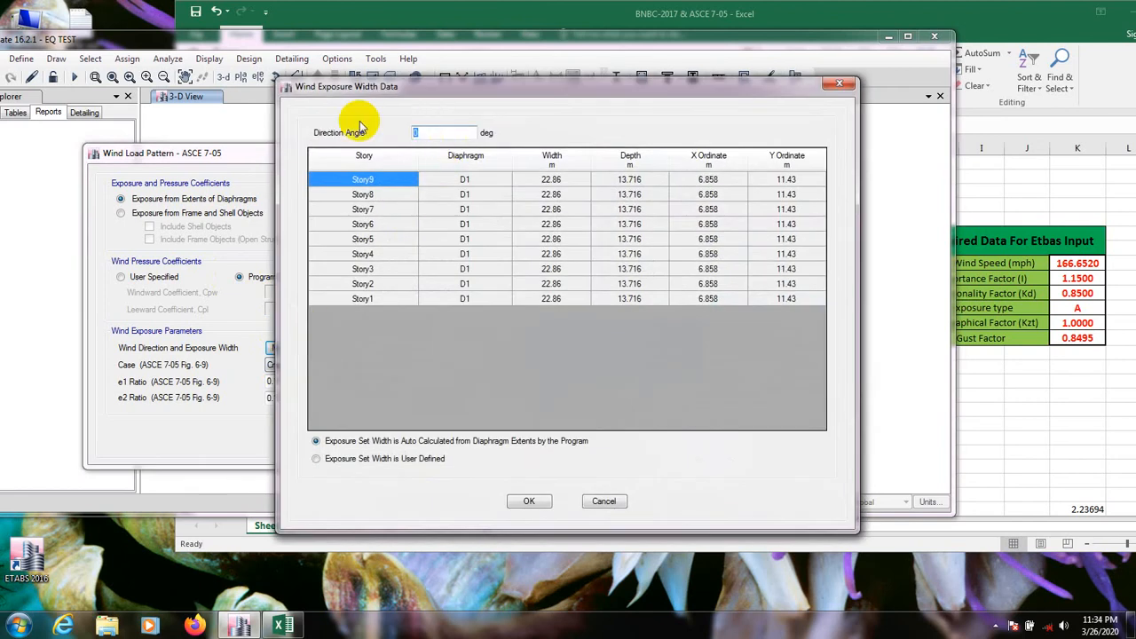
Set the exposure direction angle to 90 degrees and edit the parapet height
type("90")
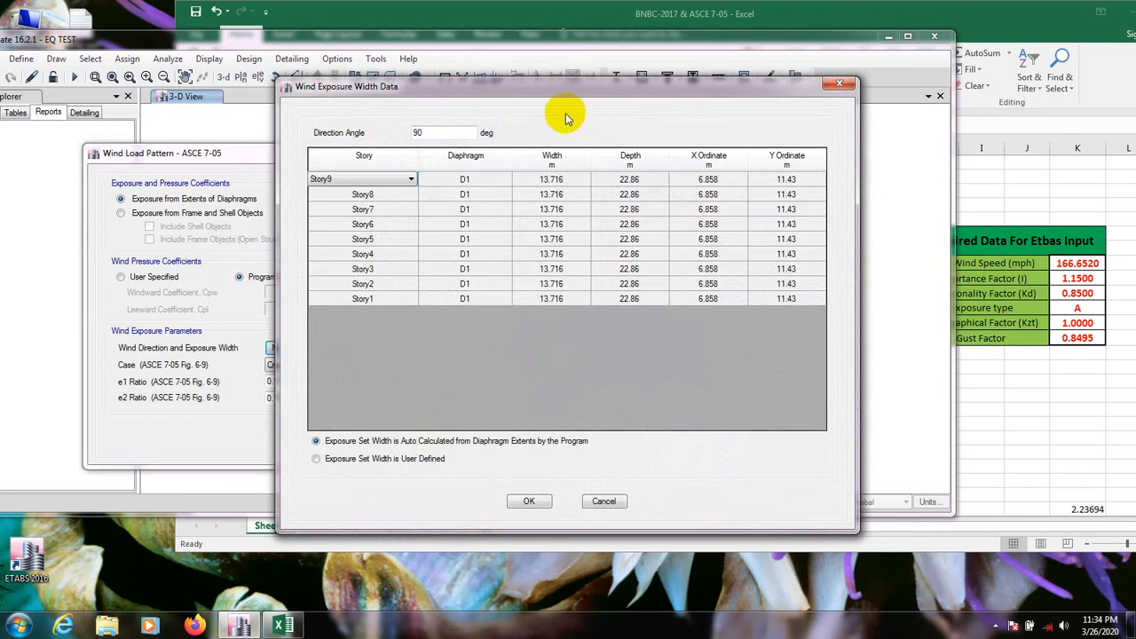
mouse_move(559, 524)
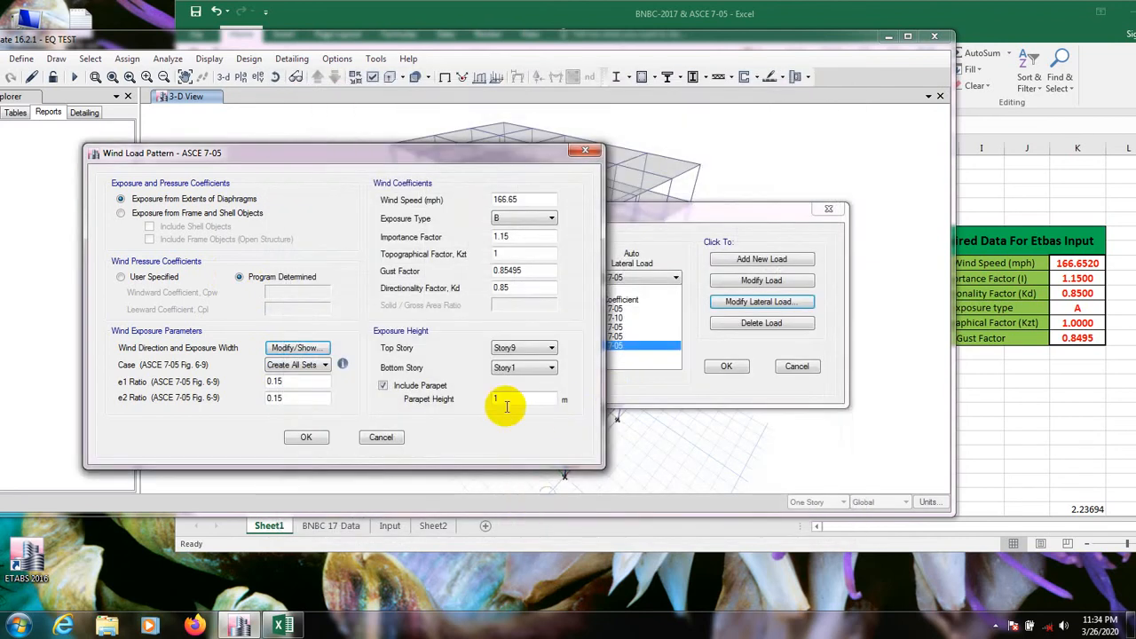
left_click(305, 437)
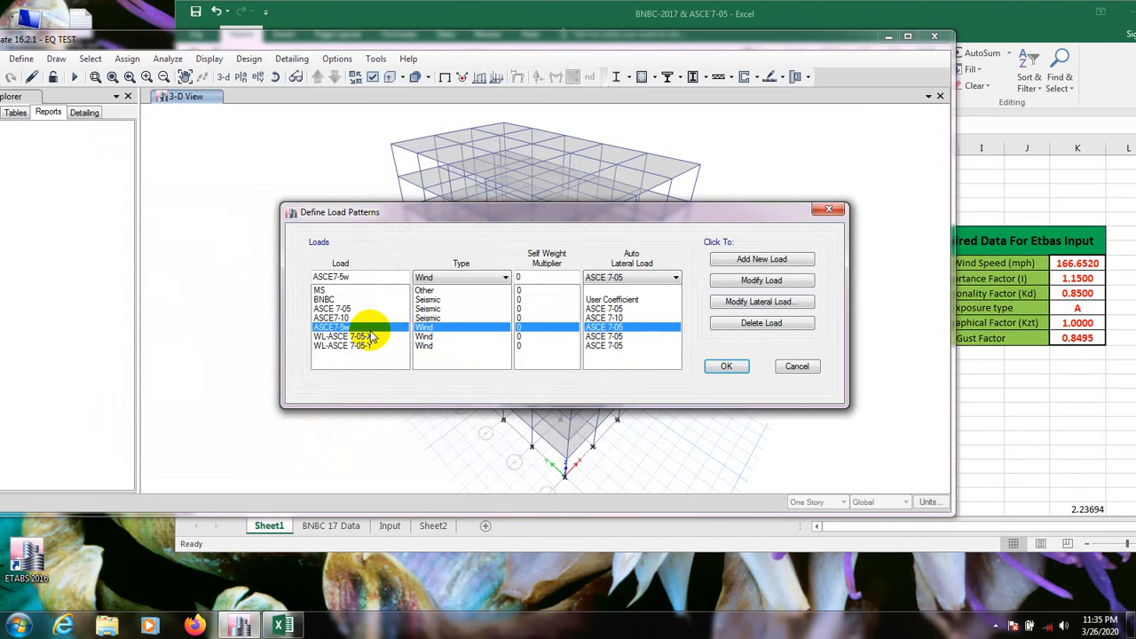
Delete the leftover ASCE7-5w pattern, confirm the warning and accept the load patterns
left_click(760, 323)
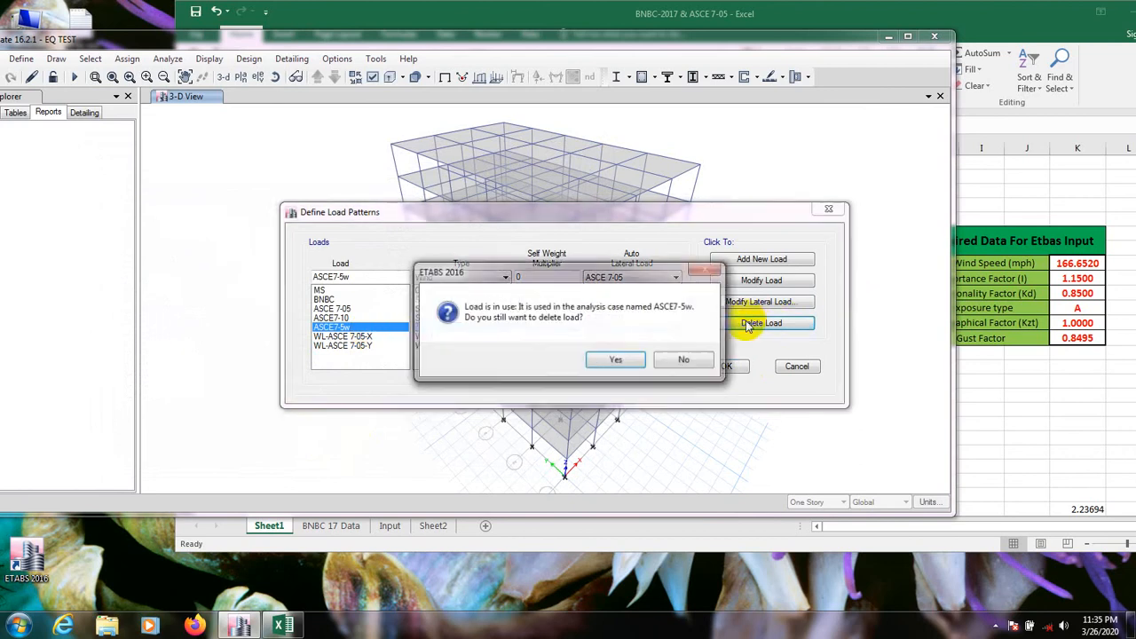
left_click(615, 359)
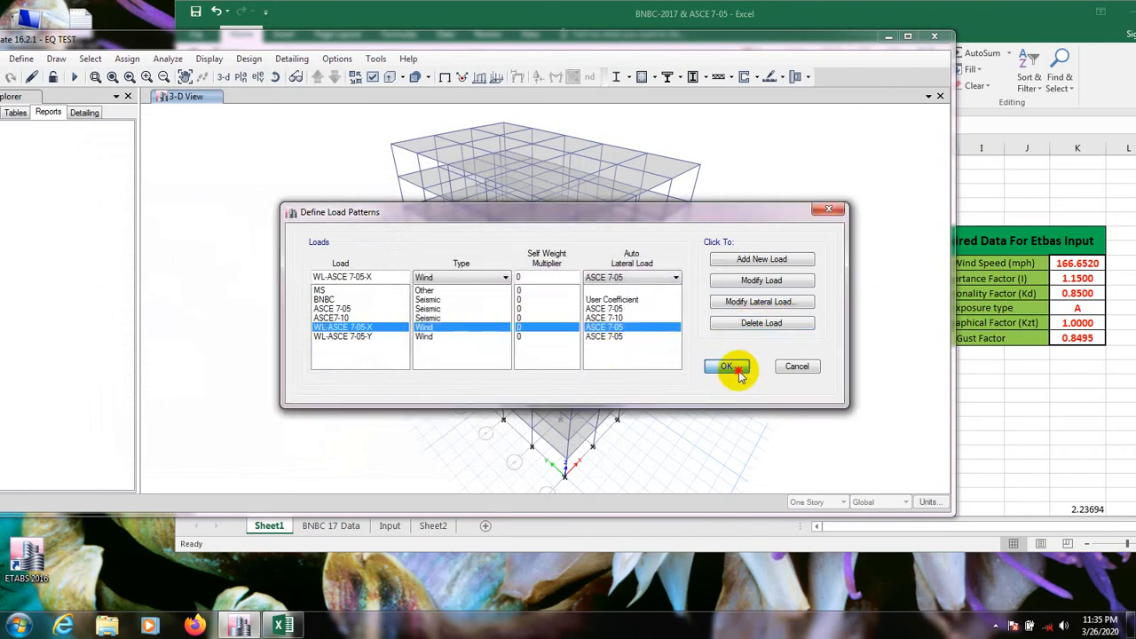
left_click(728, 366)
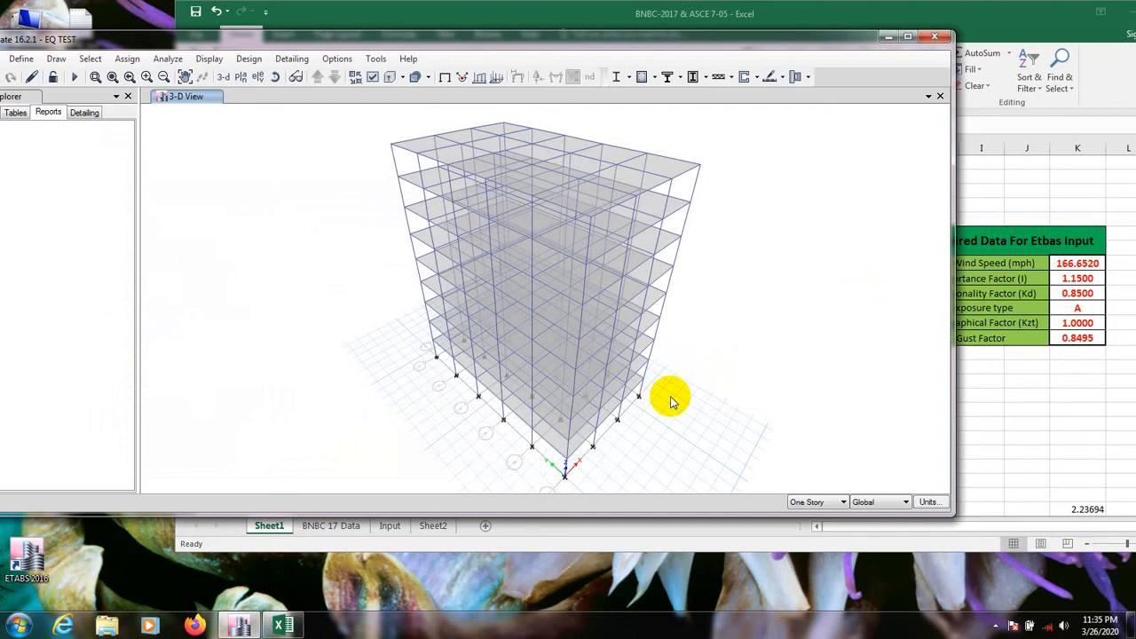
Maximize ETABS and run the analysis, ending on the WL-ASCE 7-05-X deformed shape
left_click(909, 36)
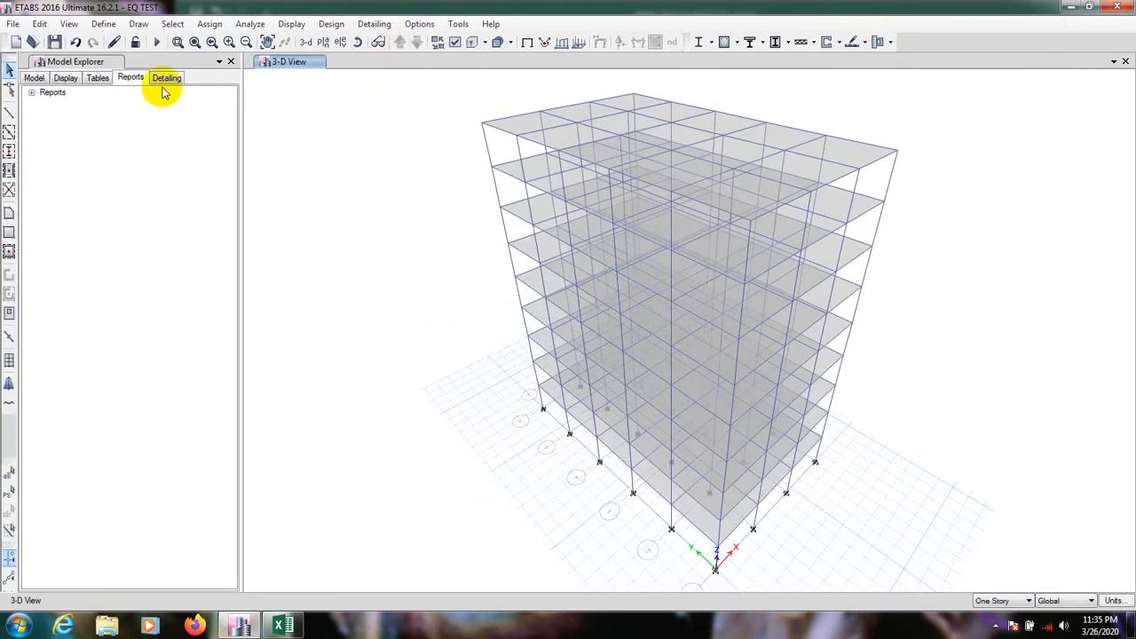
left_click(156, 43)
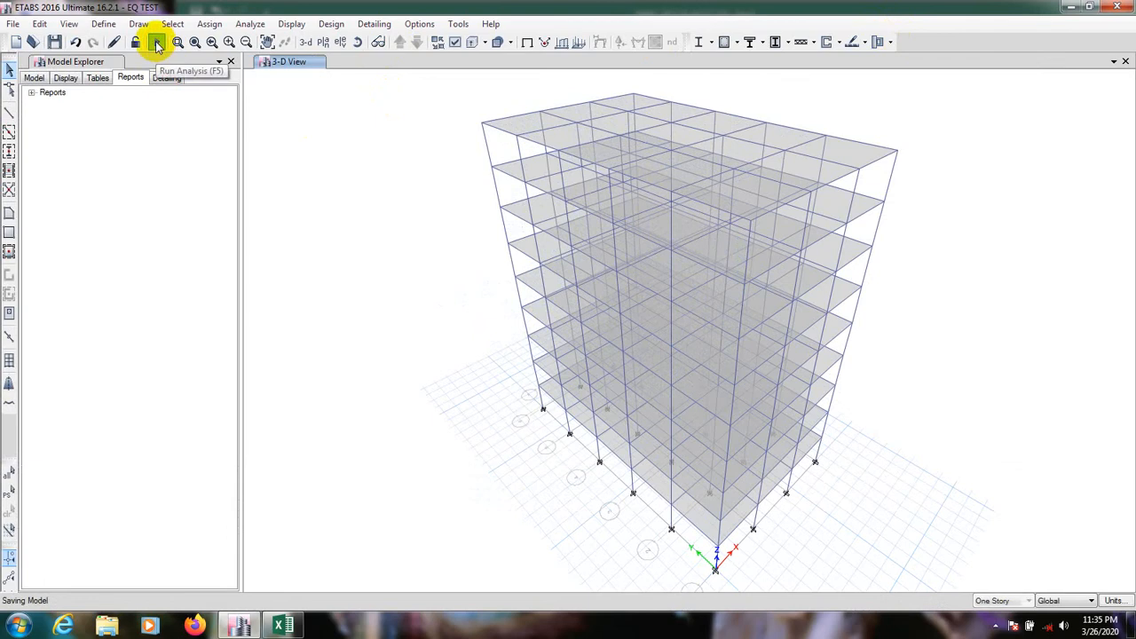
left_click(156, 42)
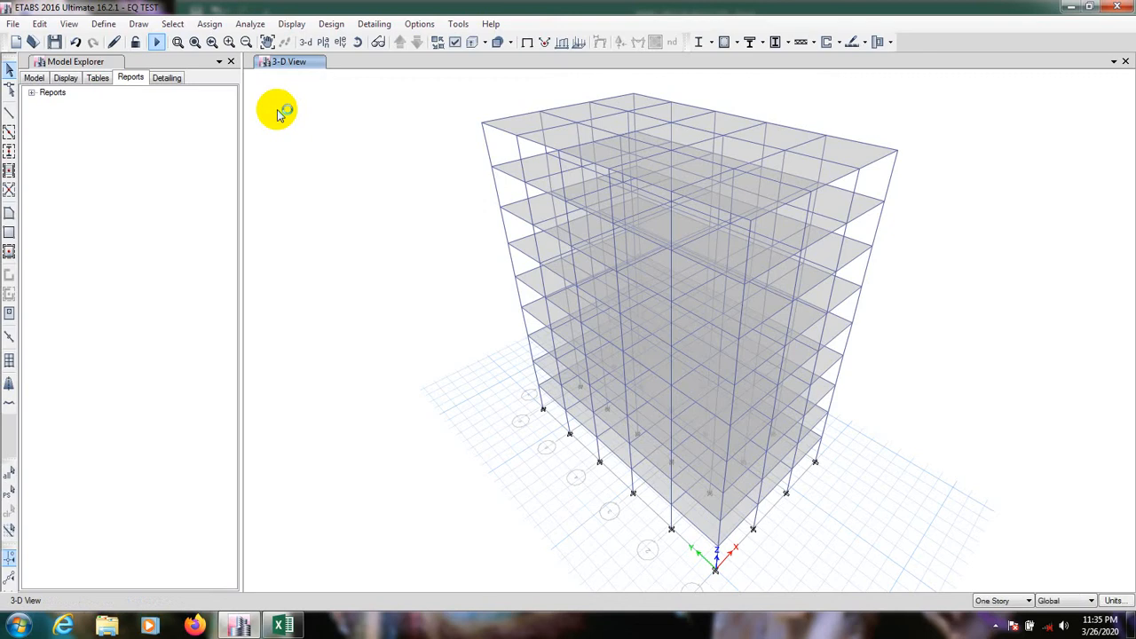
left_click(156, 43)
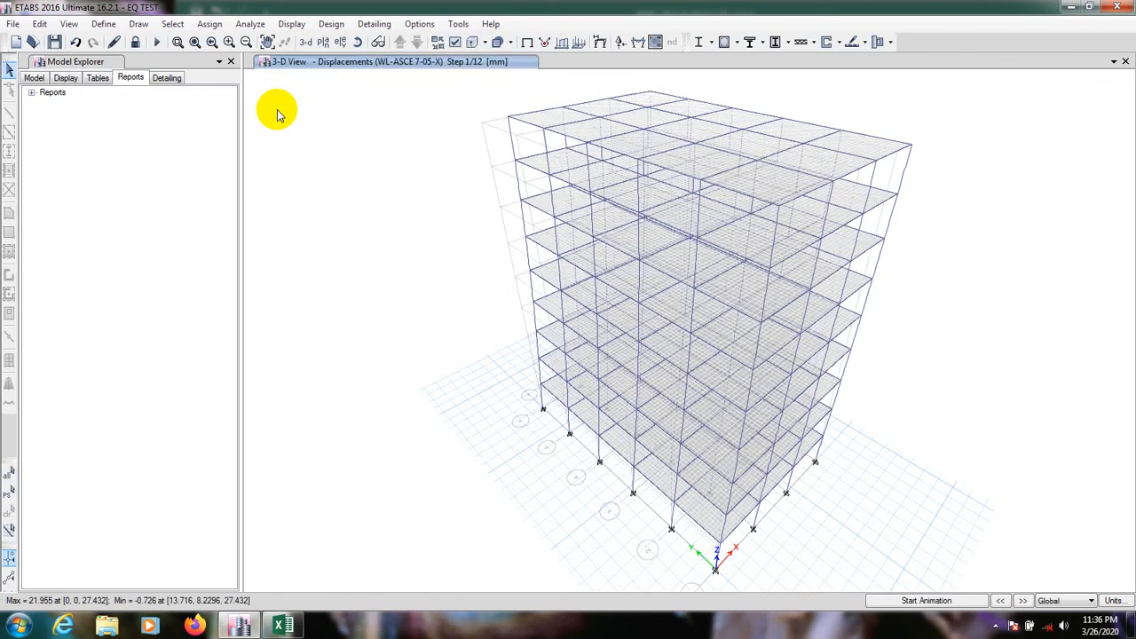
Advance to displacement step 2 of 12 and read about 11 mm at a Story9 joint
right_click(773, 220)
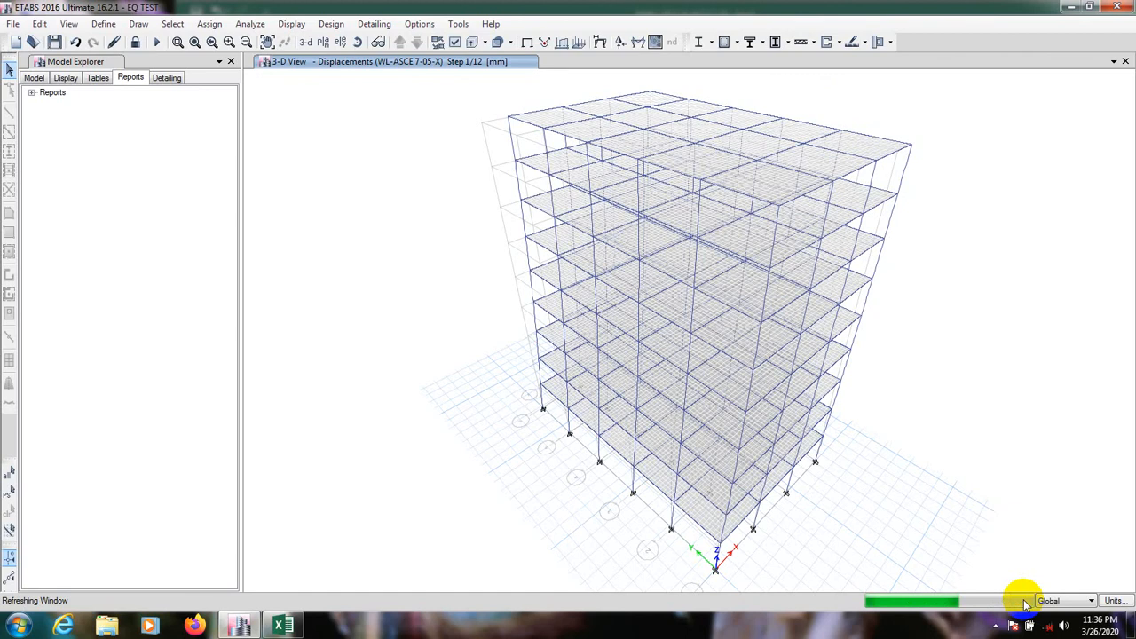
left_click(1022, 601)
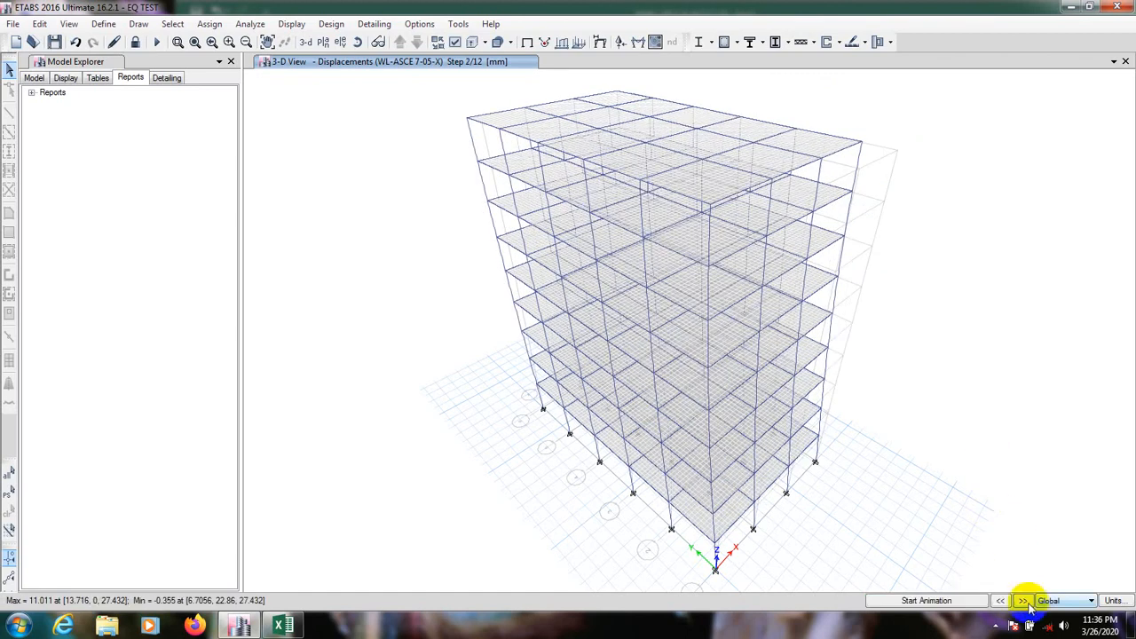
right_click(471, 121)
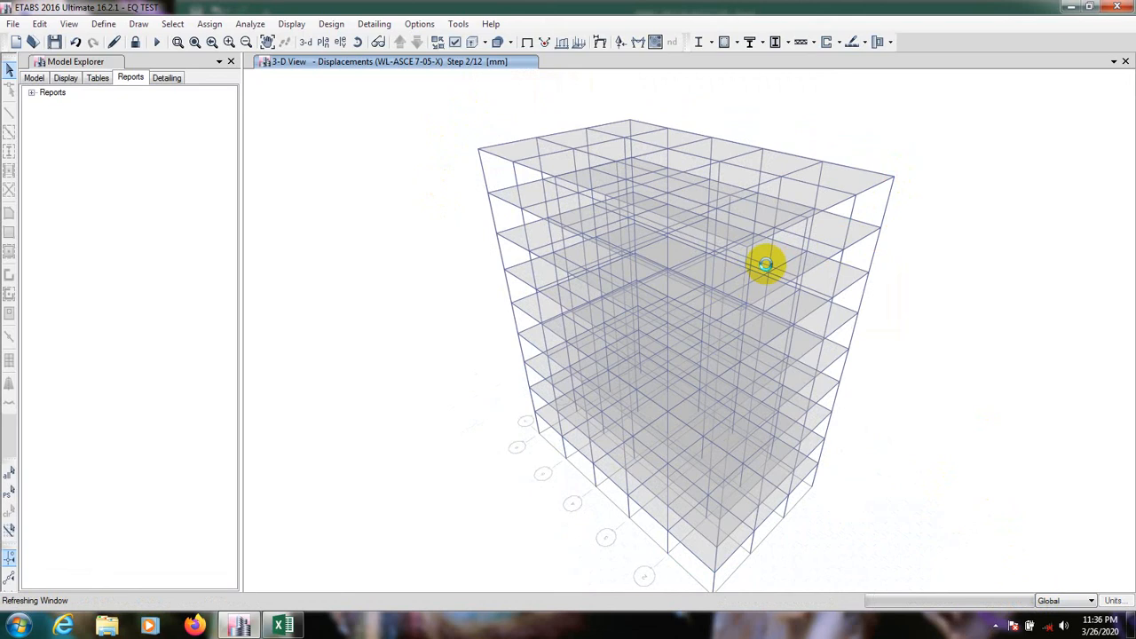
right_click(479, 145)
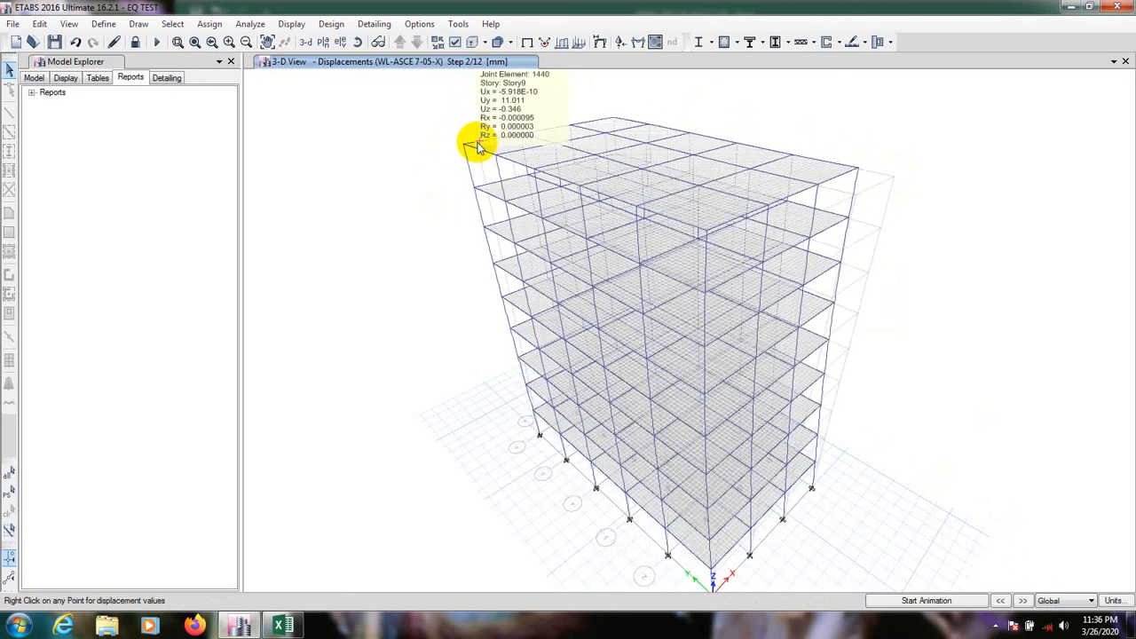
left_click(14, 25)
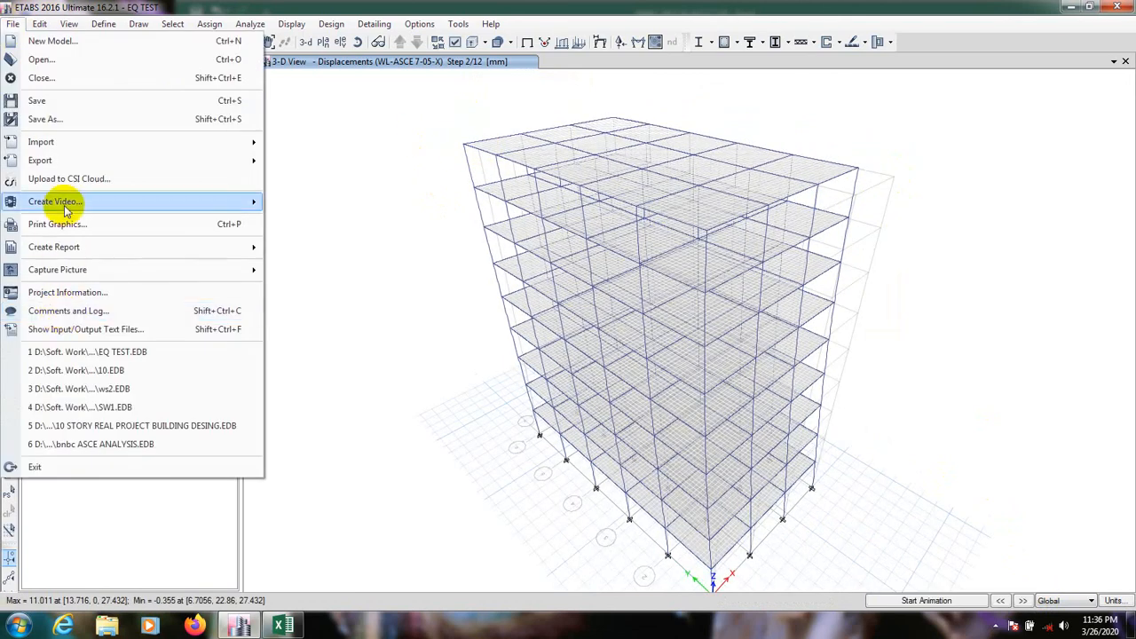
Create the 108-page project report and confirm its generation for viewing
left_click(54, 247)
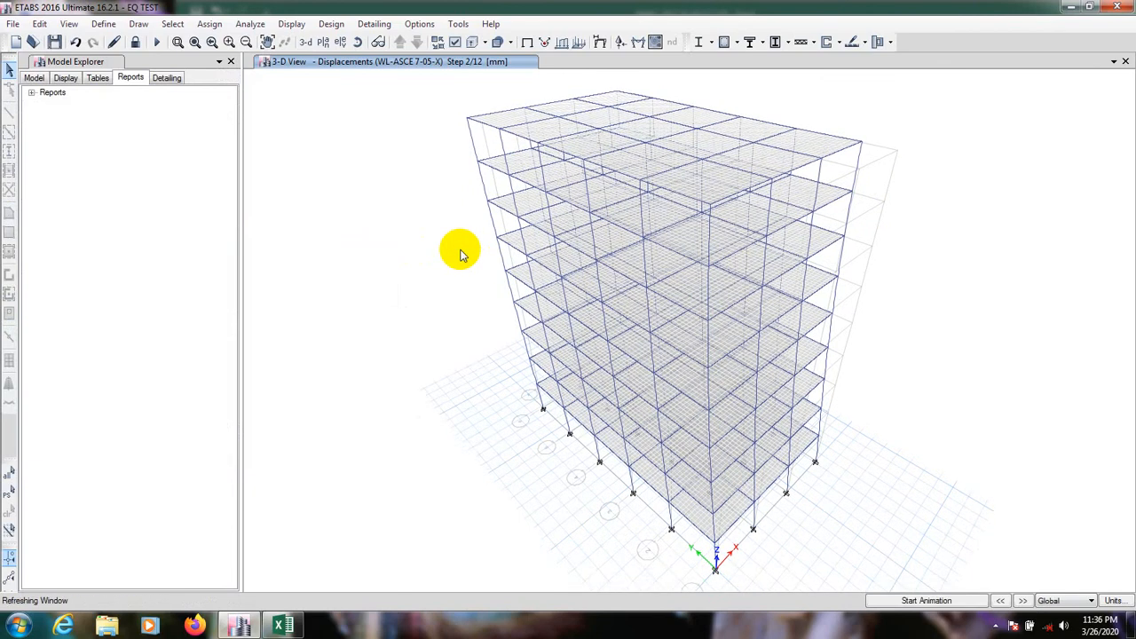
left_click(927, 600)
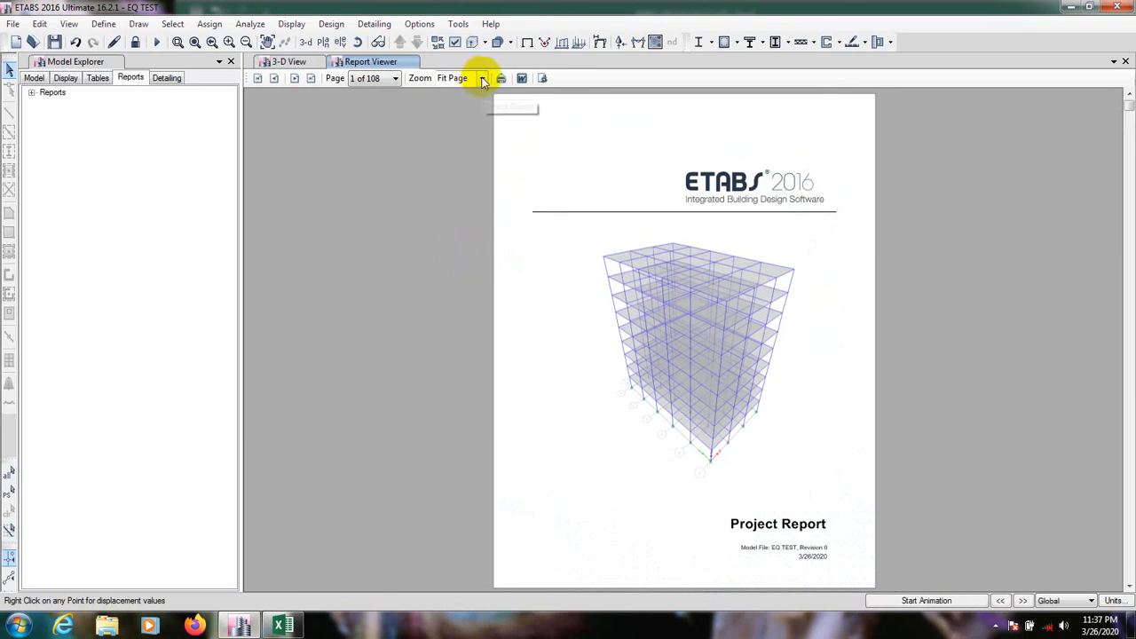
Zoom the report to 150% and scroll pages 43-45 showing V=166.65 mph, Kd=0.85, I=1.15, G=0.85495
left_click(500, 78)
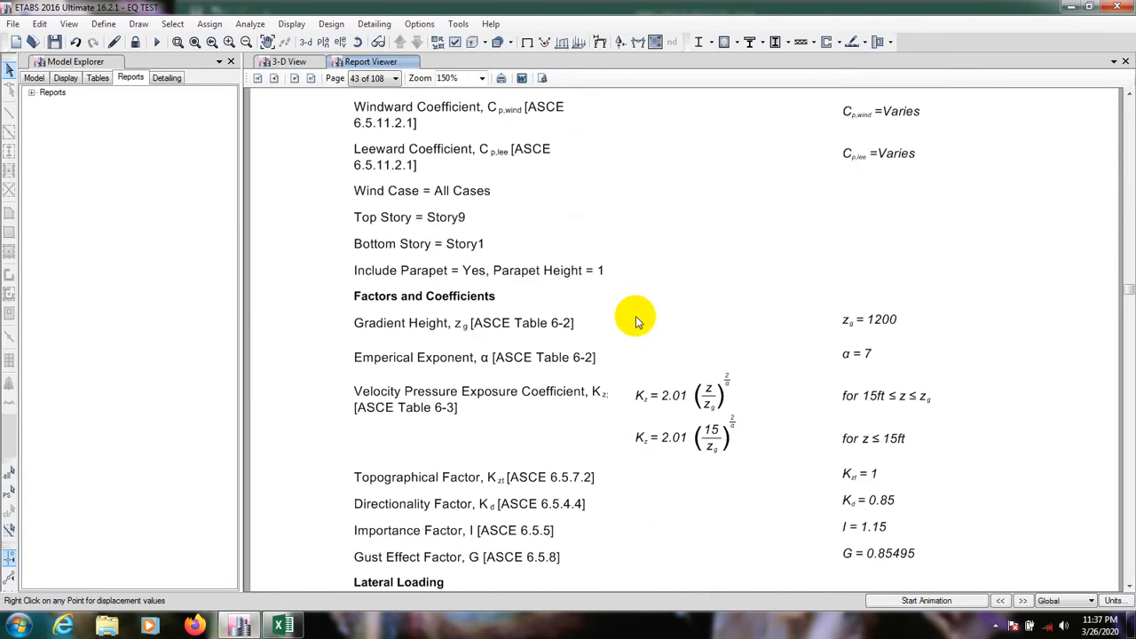
mouse_move(488, 305)
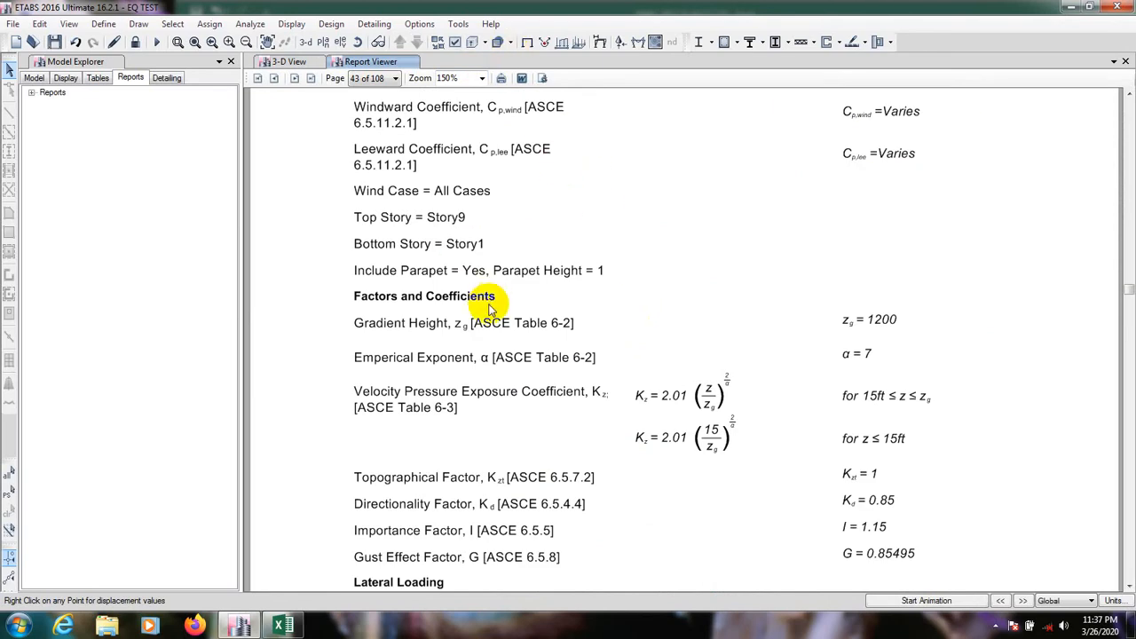
mouse_move(683, 377)
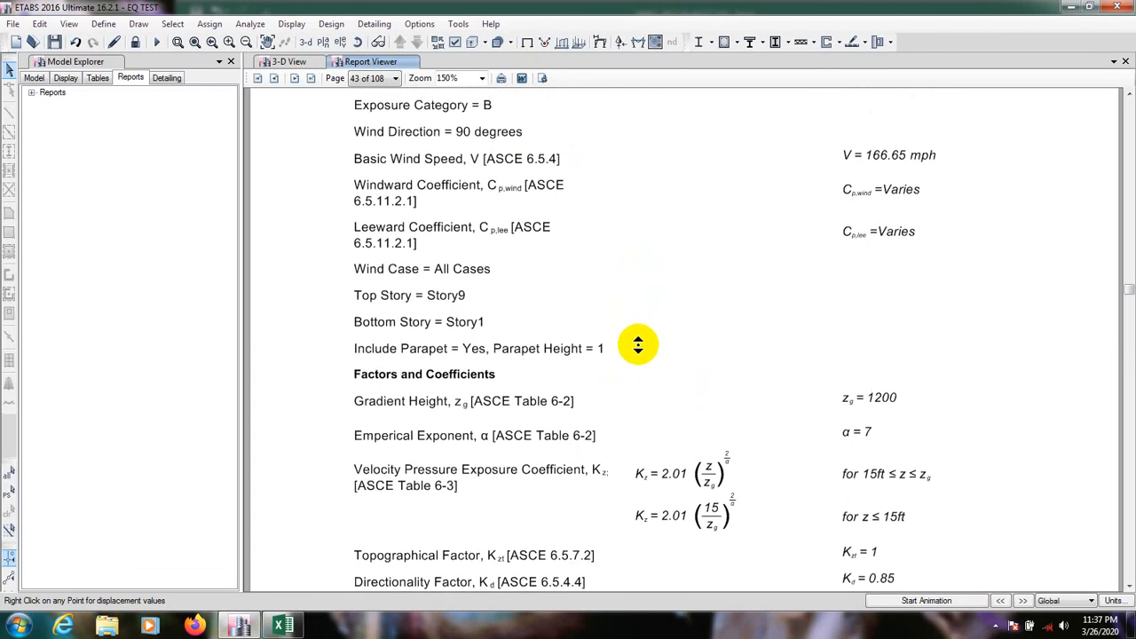
scroll("down", 3)
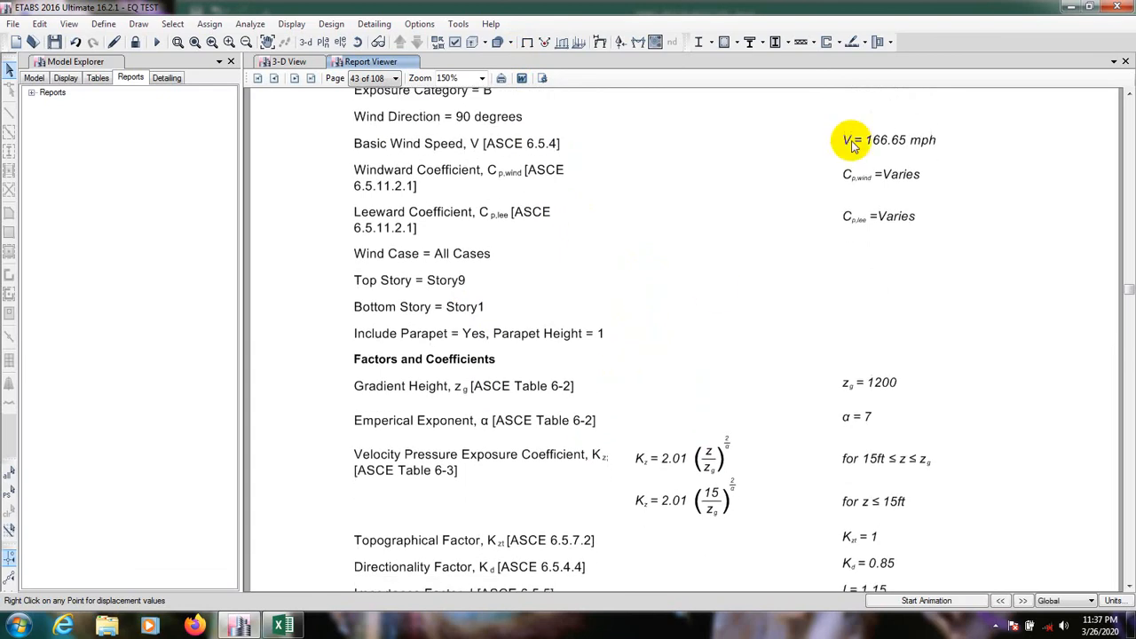
mouse_move(902, 149)
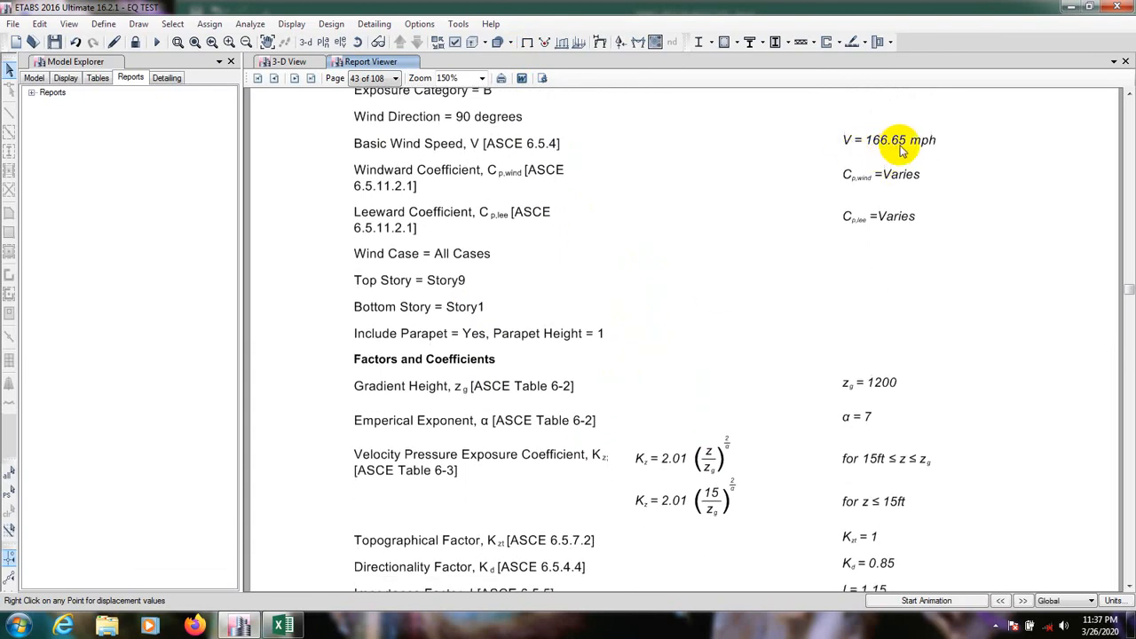
scroll("down", 3)
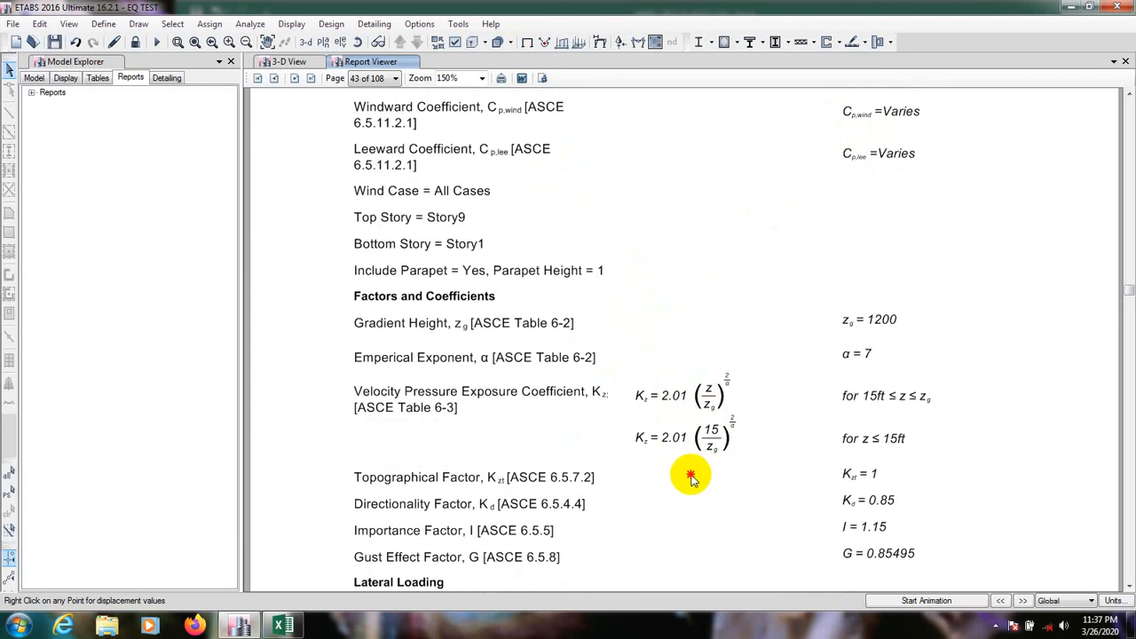
scroll("down", 3)
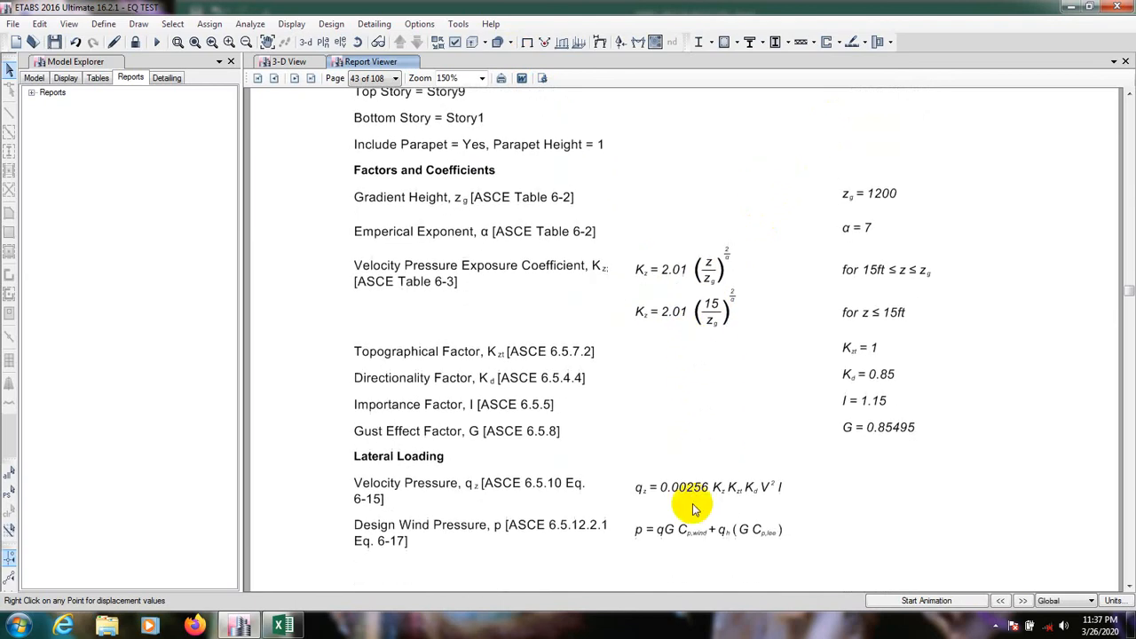
scroll("down", 3)
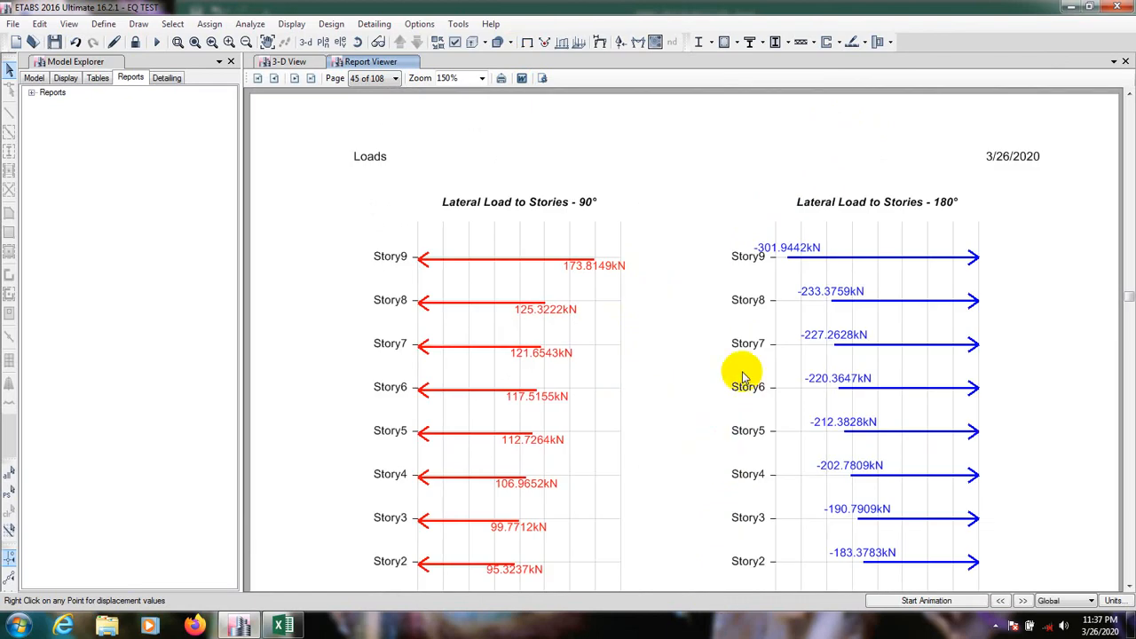
mouse_move(742, 352)
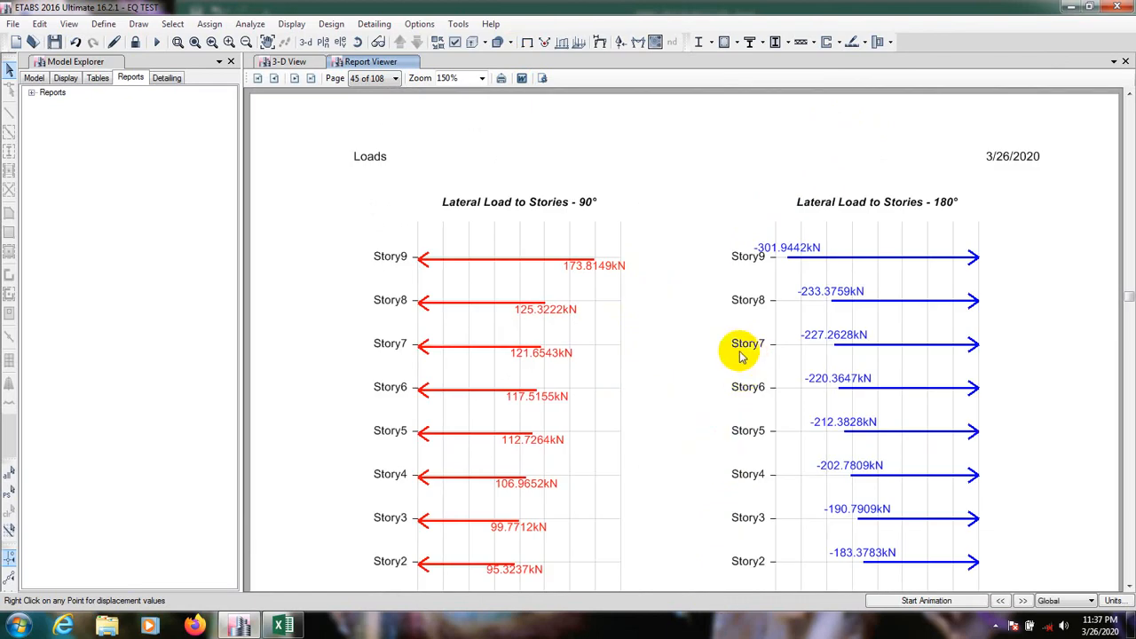
mouse_move(559, 239)
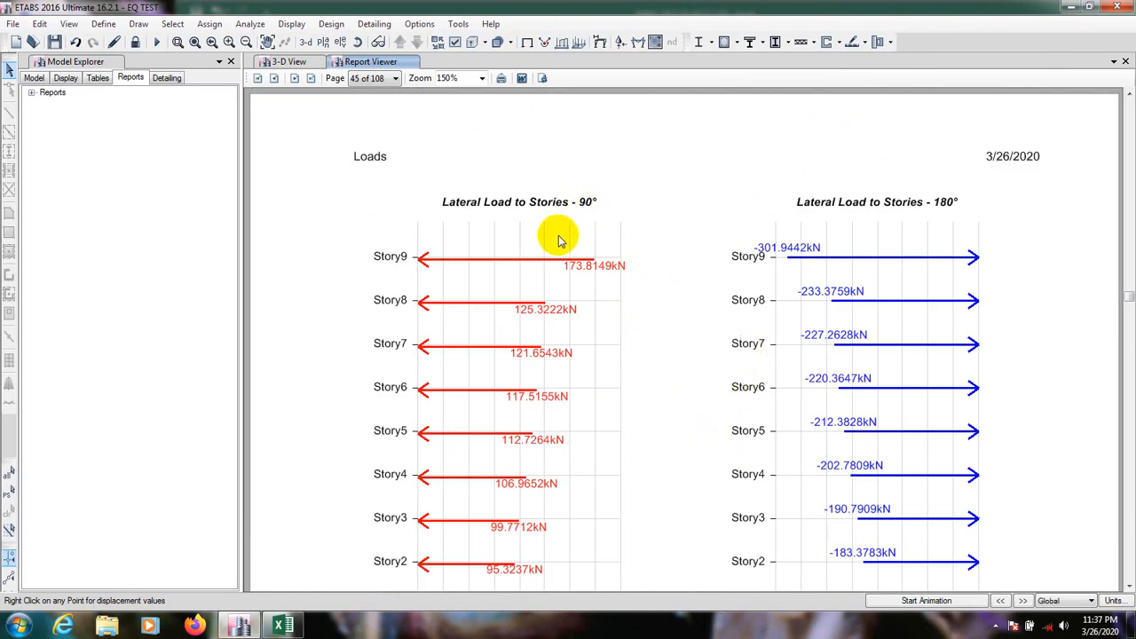
Review the story-by-story lateral wind force diagrams, then return to the WL-ASCE 7-05-Y calculation on page 43
scroll("down", 3)
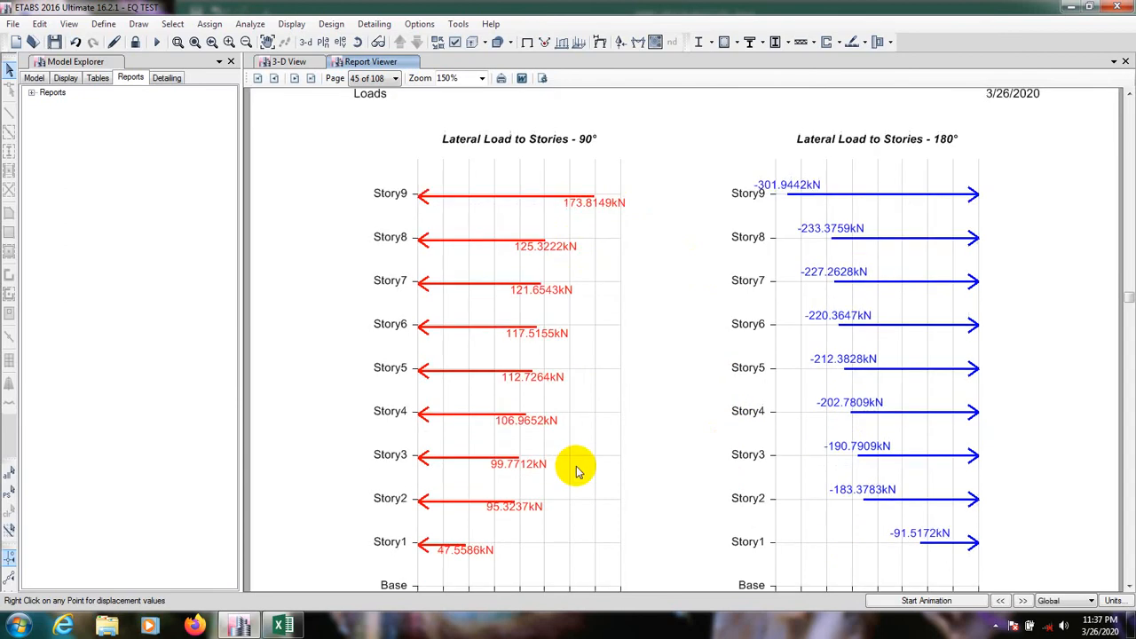
left_click(295, 78)
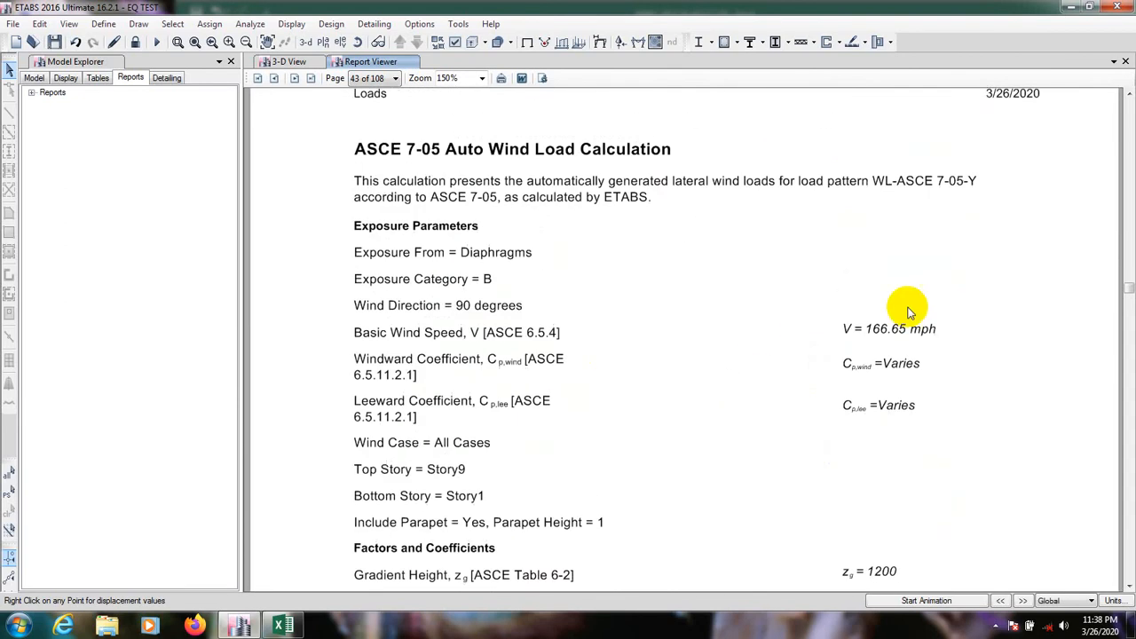
Review the WL-ASCE 7-05-X wind calculation on page 34, then close the report back to the model
left_click(295, 78)
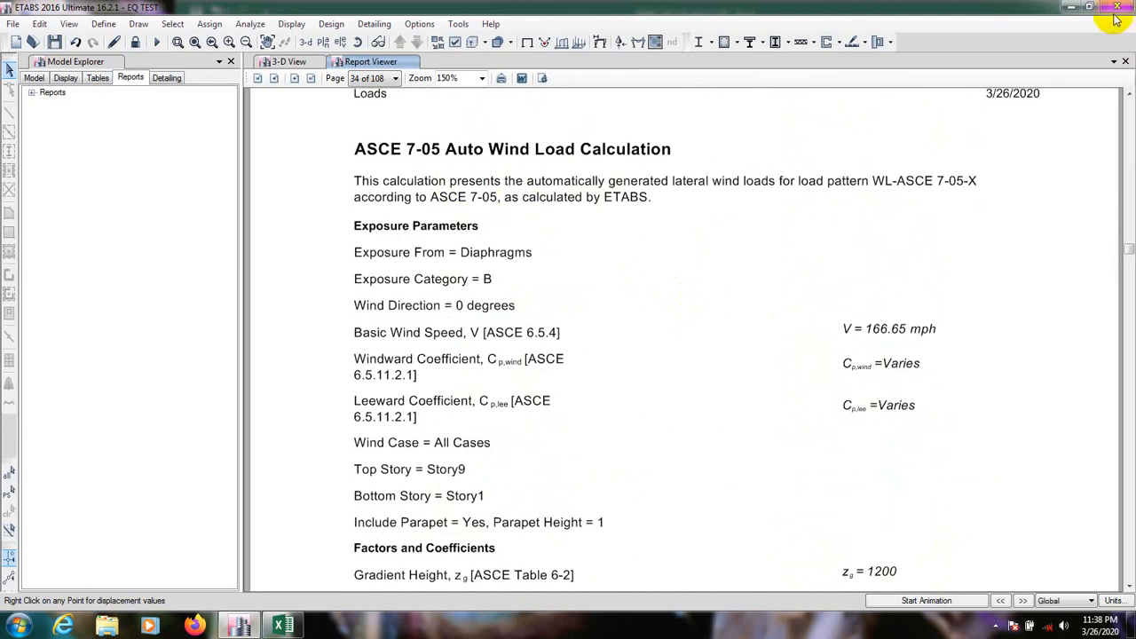
left_click(288, 61)
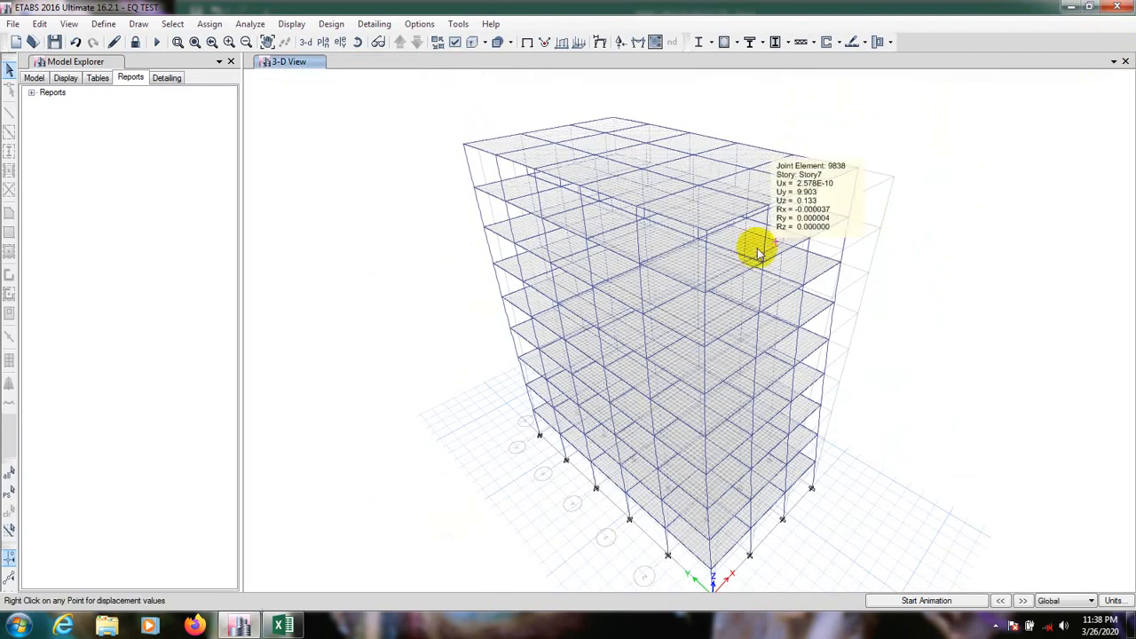